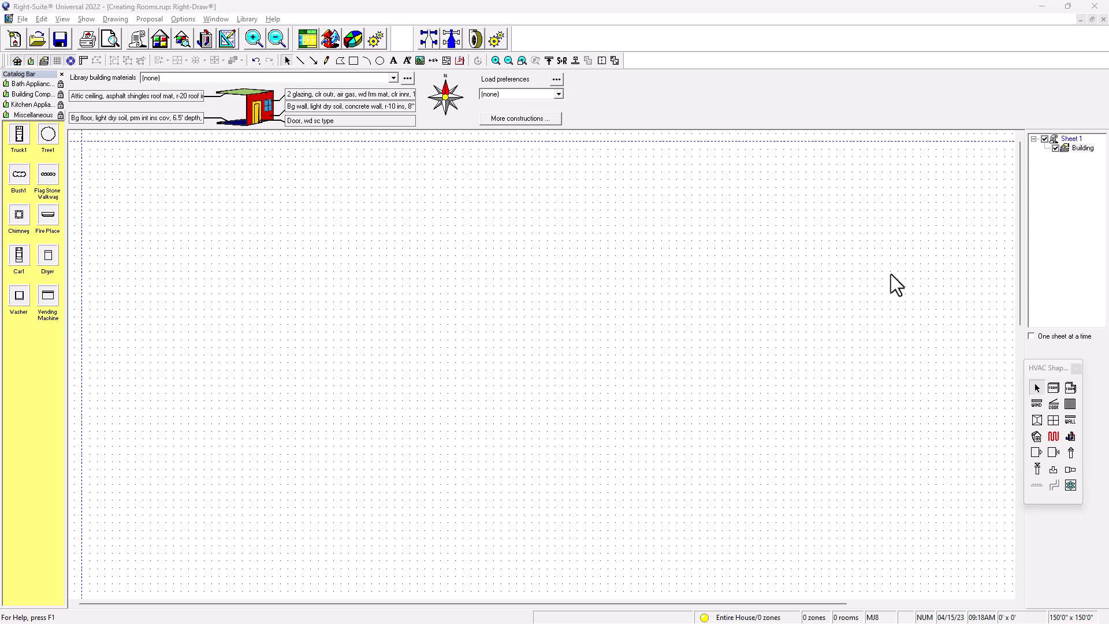
mouse_move(429, 198)
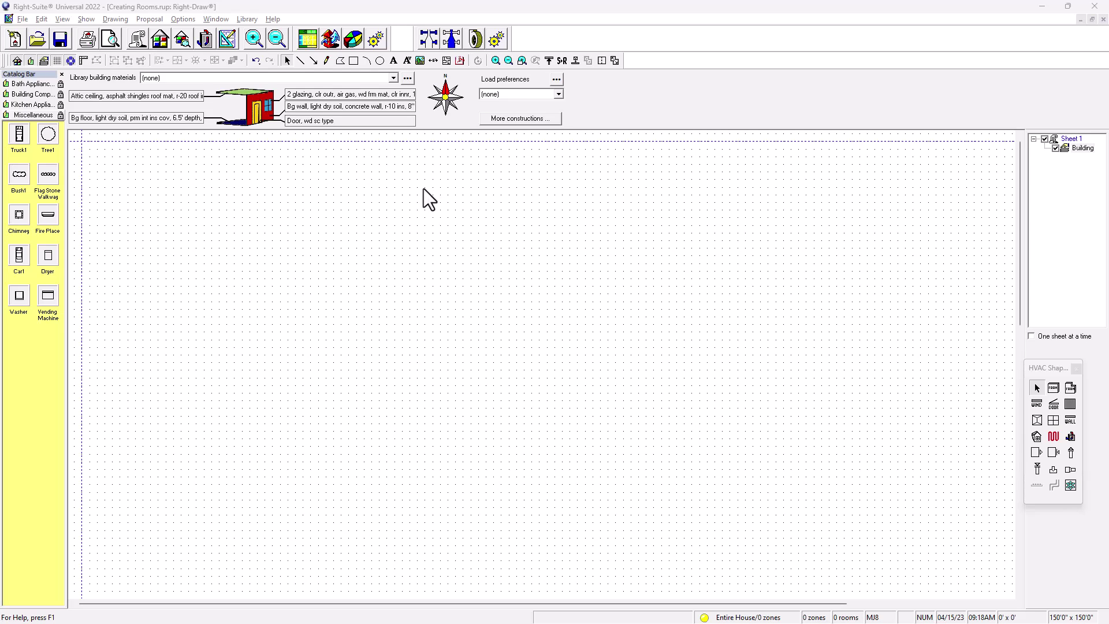
mouse_move(522, 283)
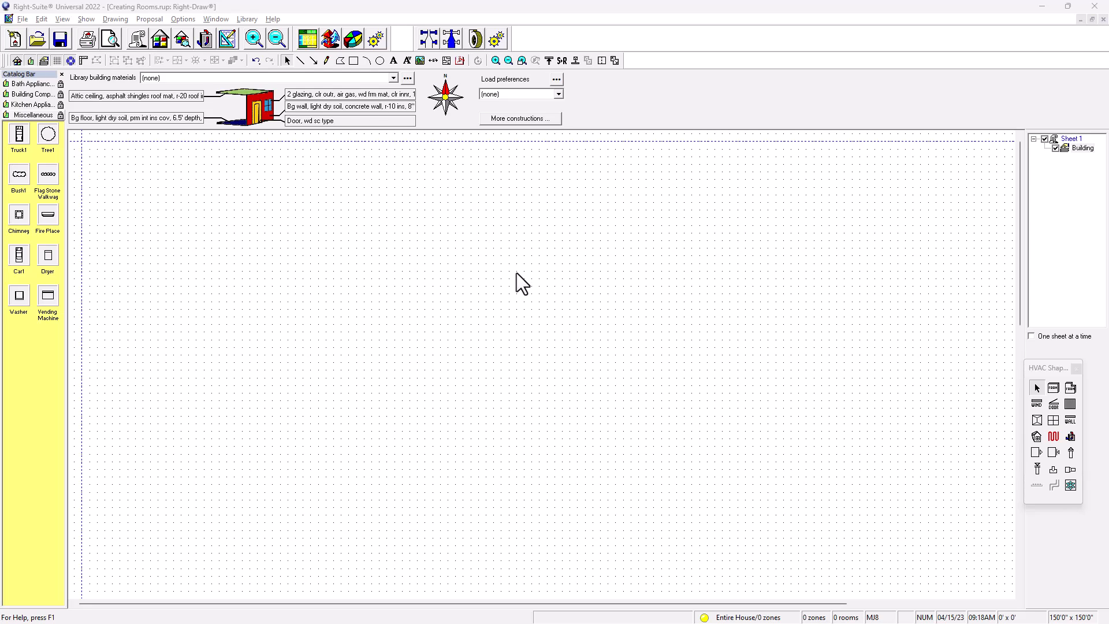
- Set grid and snap spacing to 6 inches with Grid On and Snap On
click(115, 18)
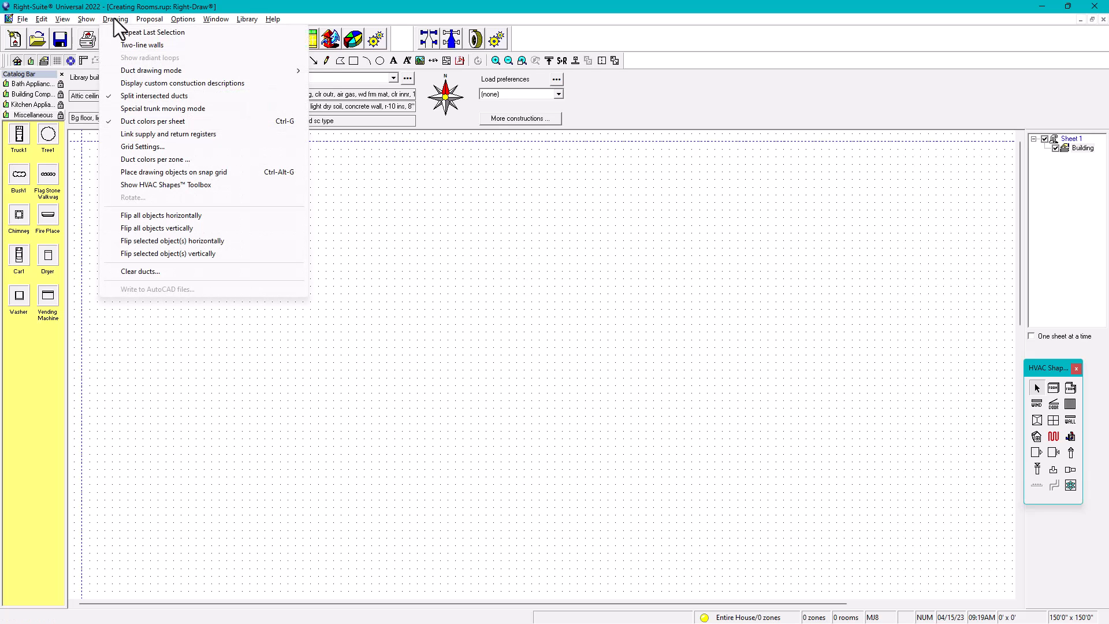
click(142, 146)
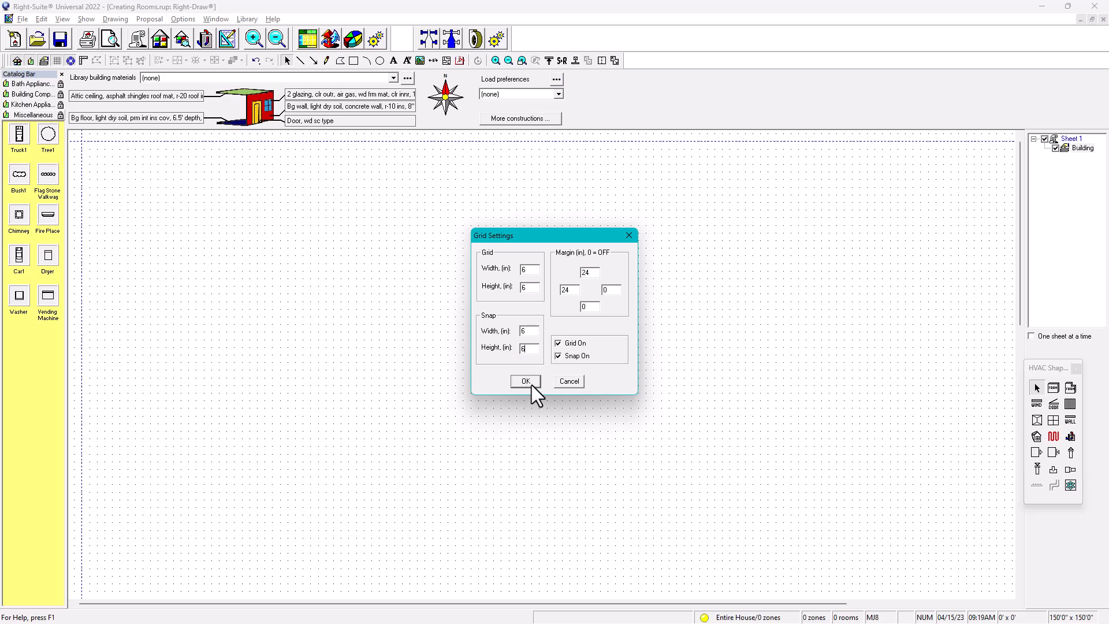
click(524, 381)
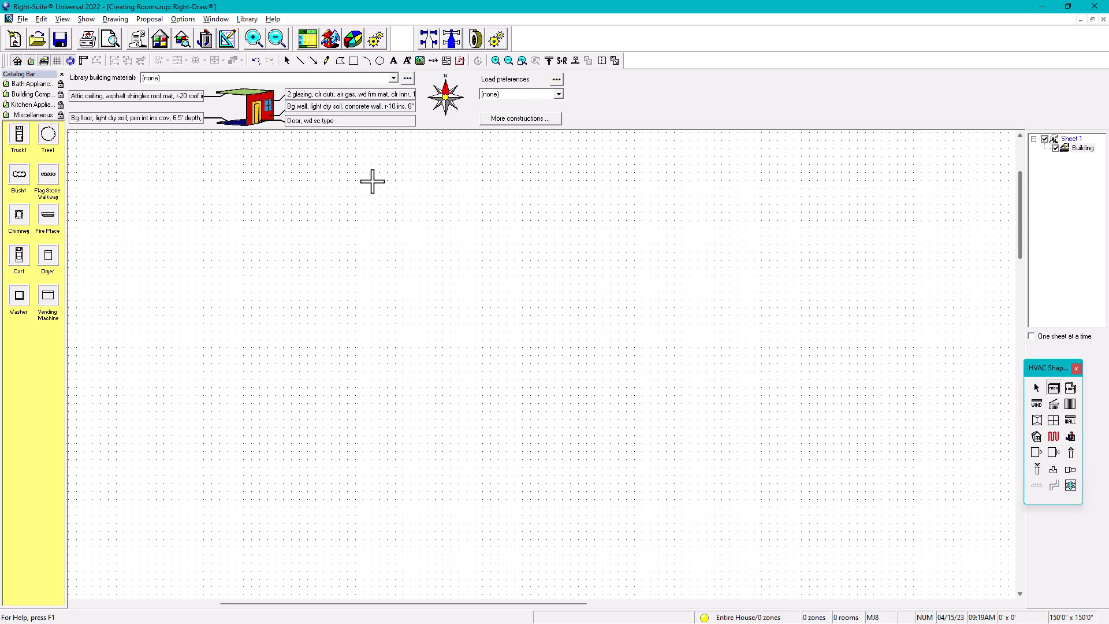
- Draw Room23, about 9'0" by 10'6", on the grid and deselect it
drag(371, 181, 503, 339)
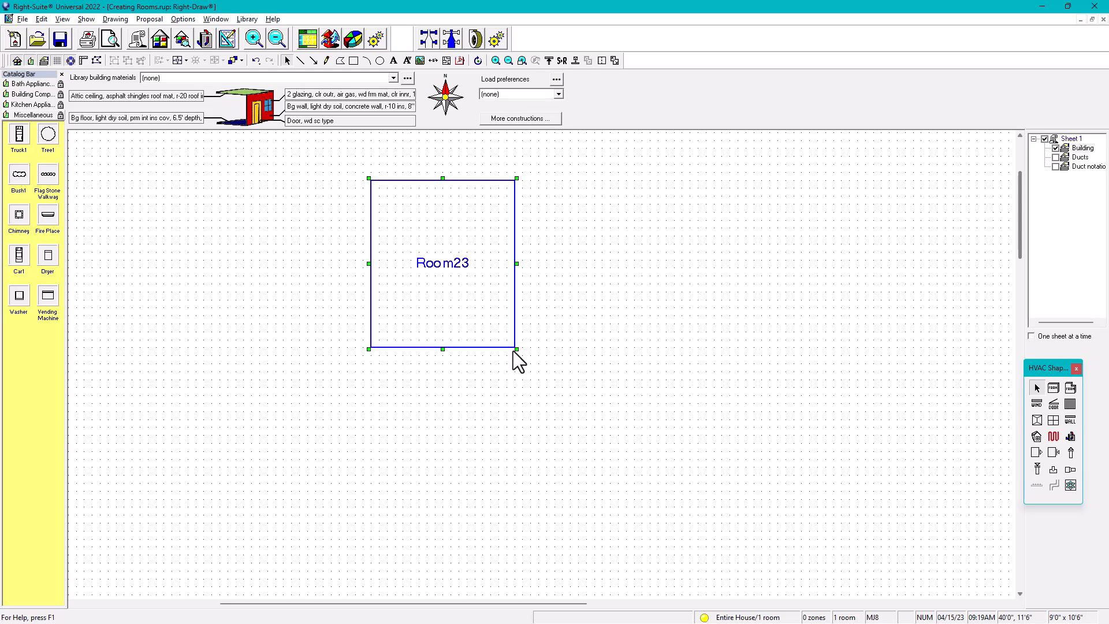
click(716, 405)
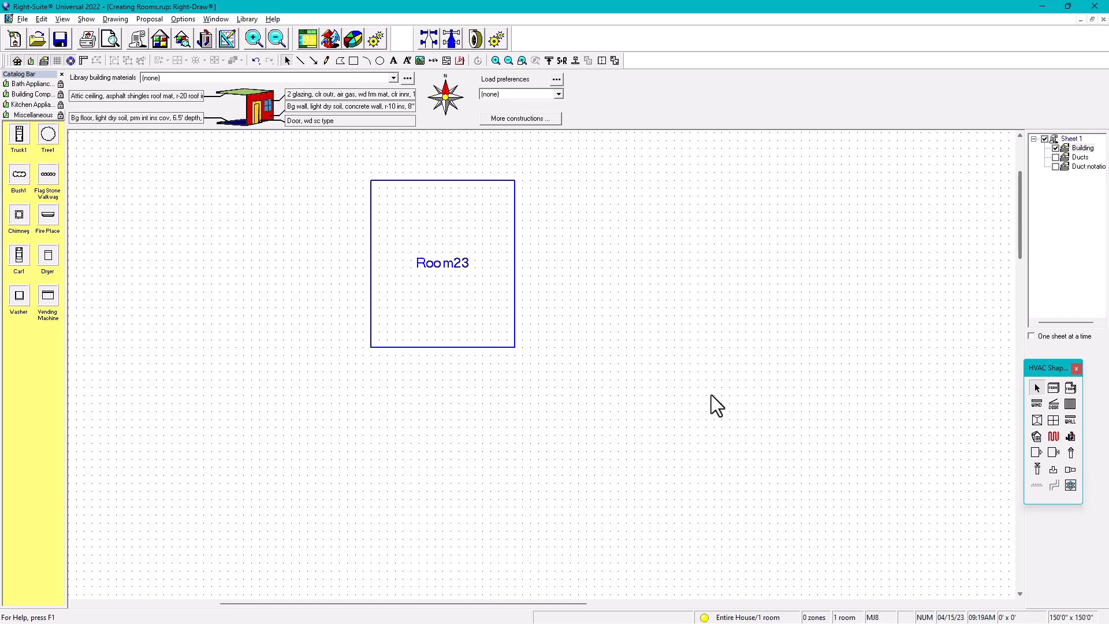
mouse_move(635, 409)
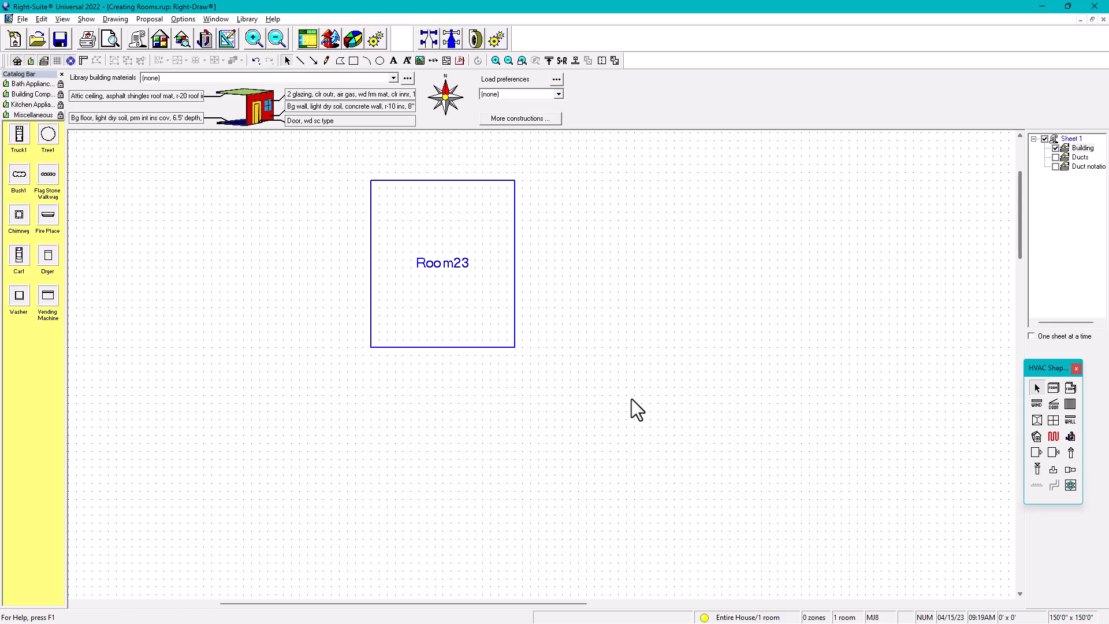
mouse_move(504, 382)
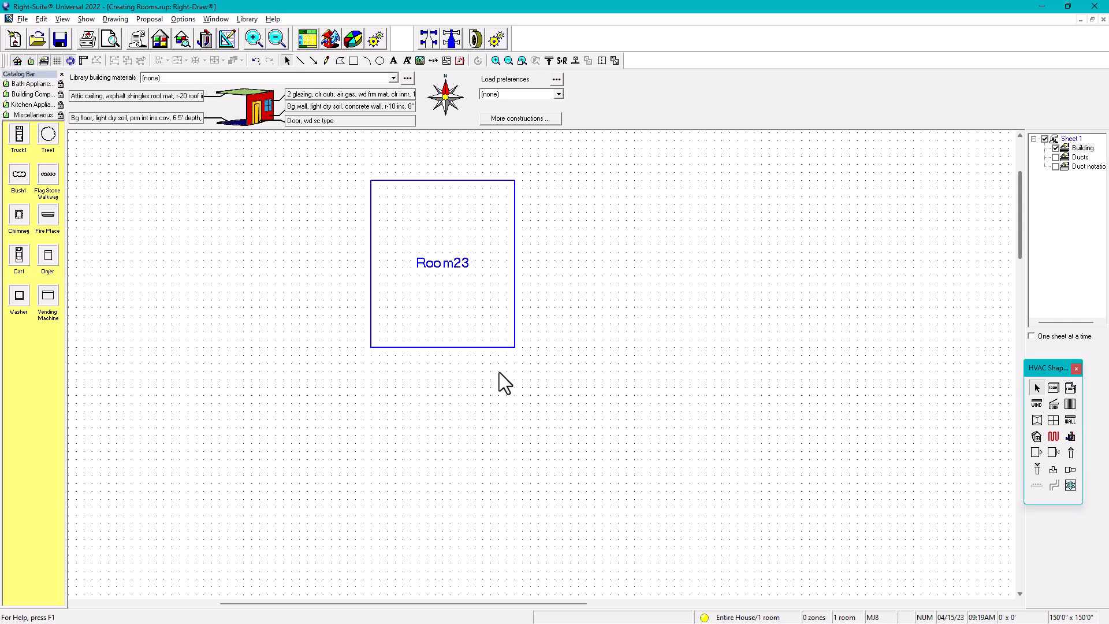
mouse_move(462, 327)
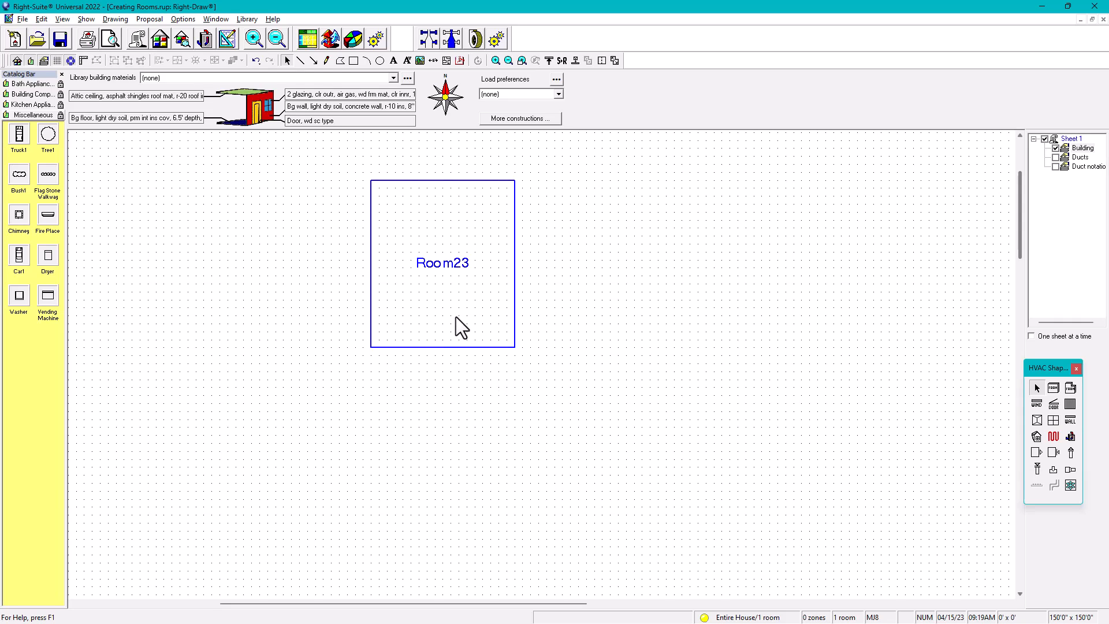
- Select Room23 to resize it
click(456, 317)
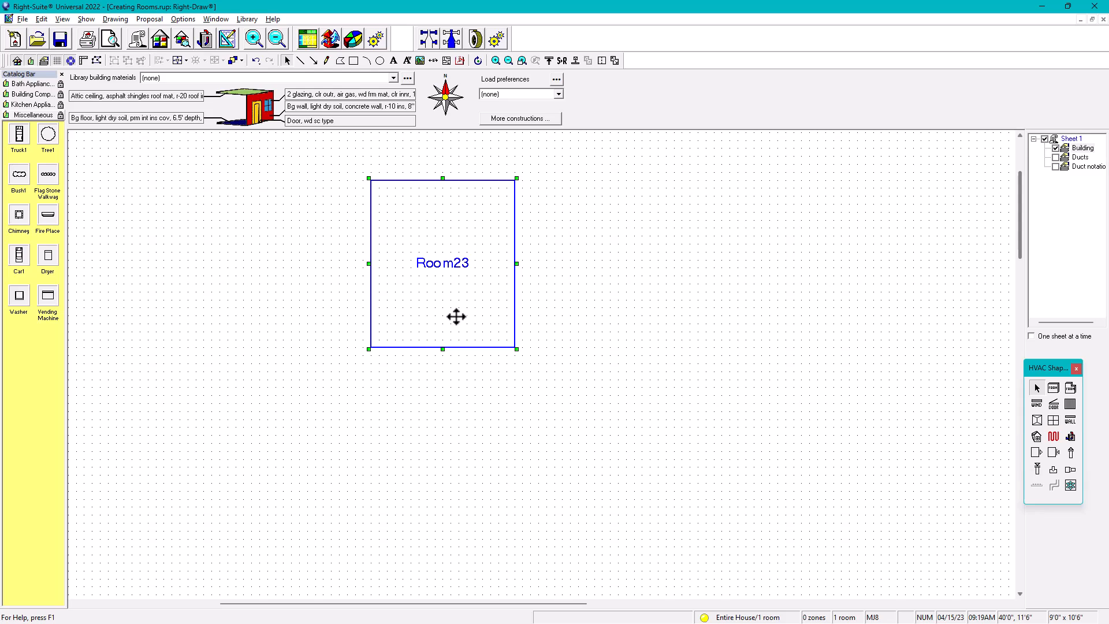
mouse_move(443, 349)
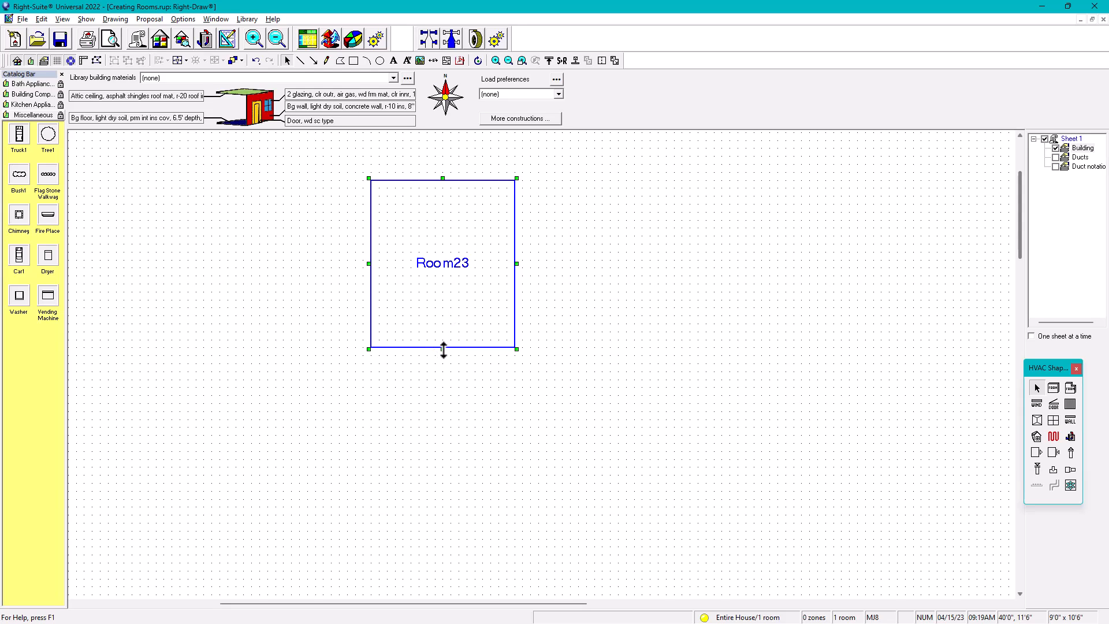
mouse_move(445, 358)
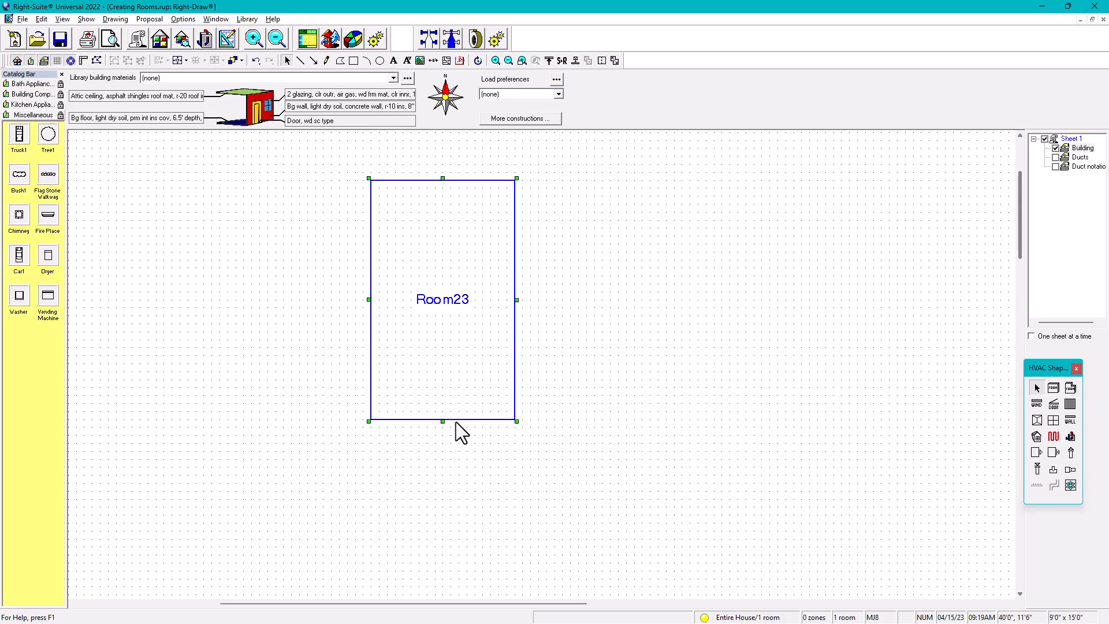
mouse_move(504, 290)
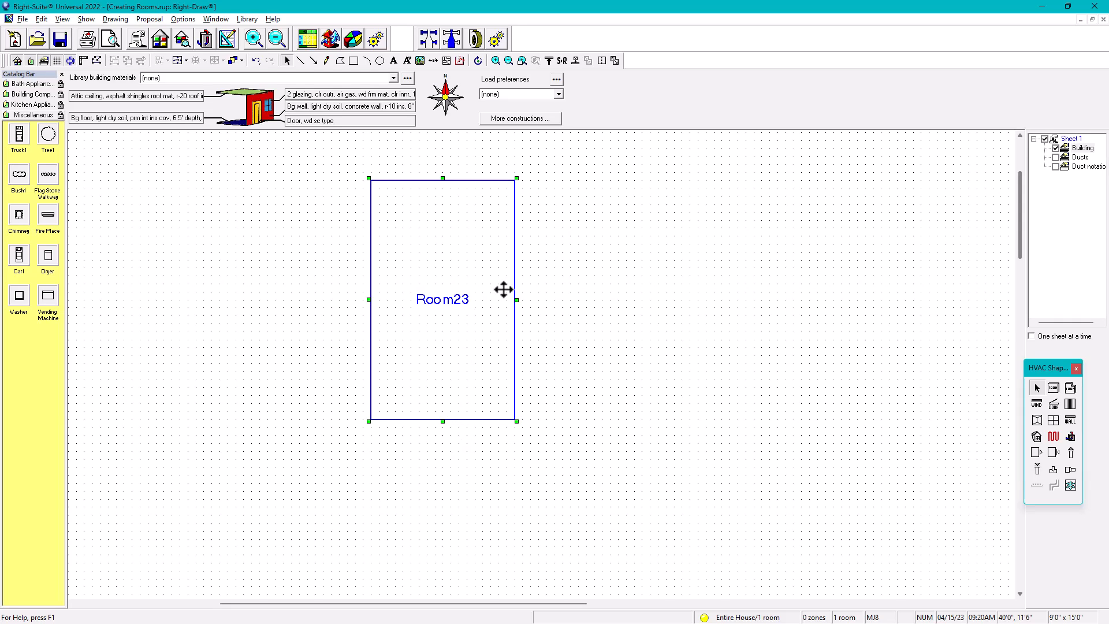
mouse_move(515, 300)
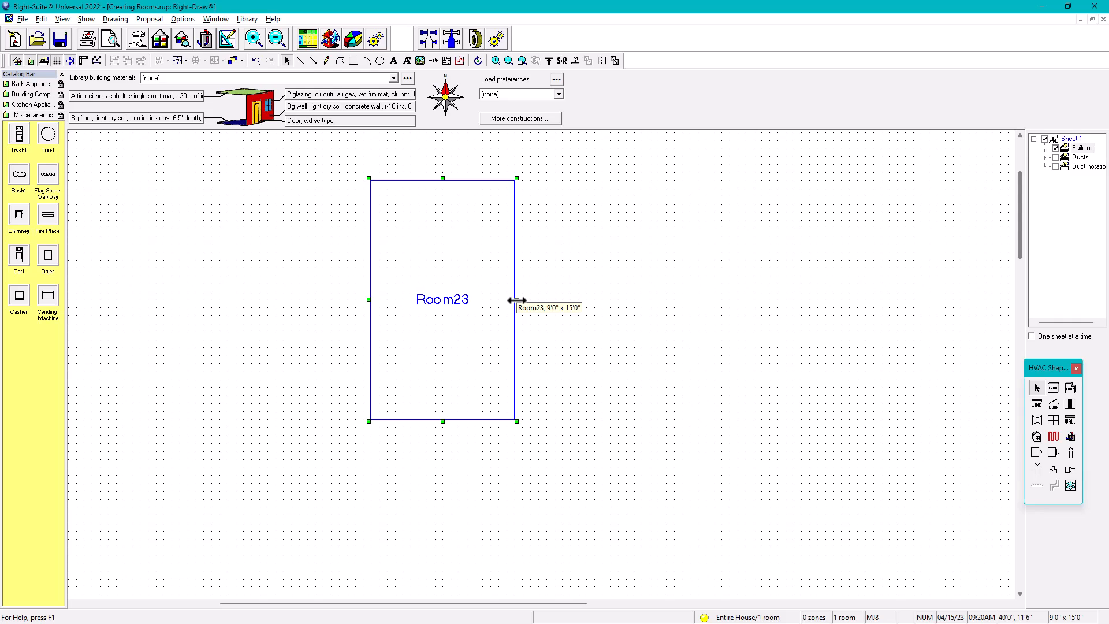
mouse_move(535, 333)
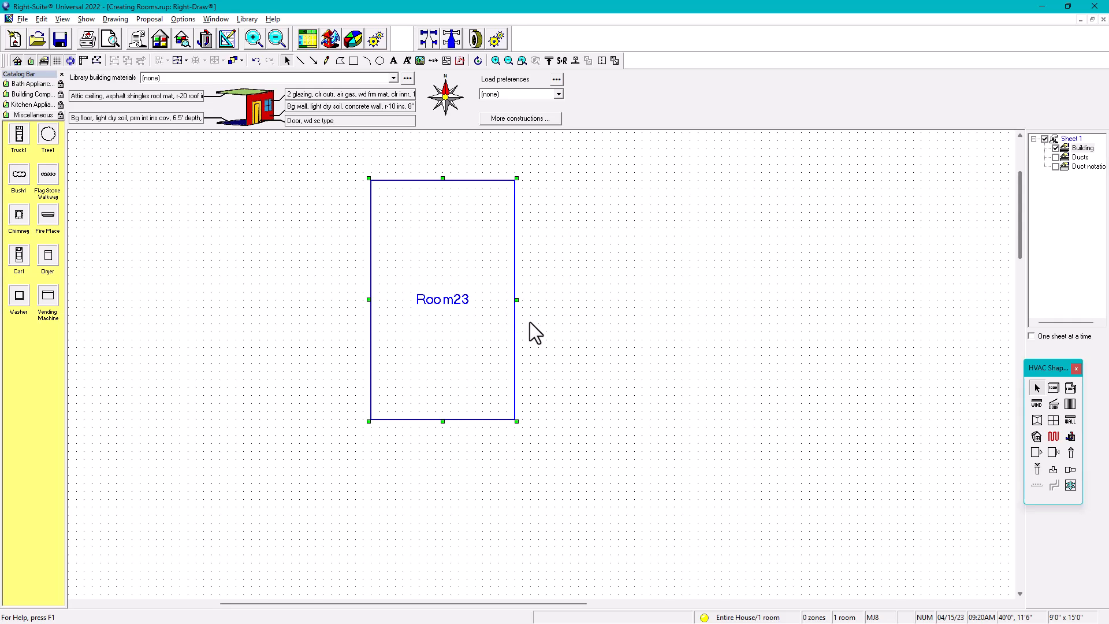
mouse_move(525, 319)
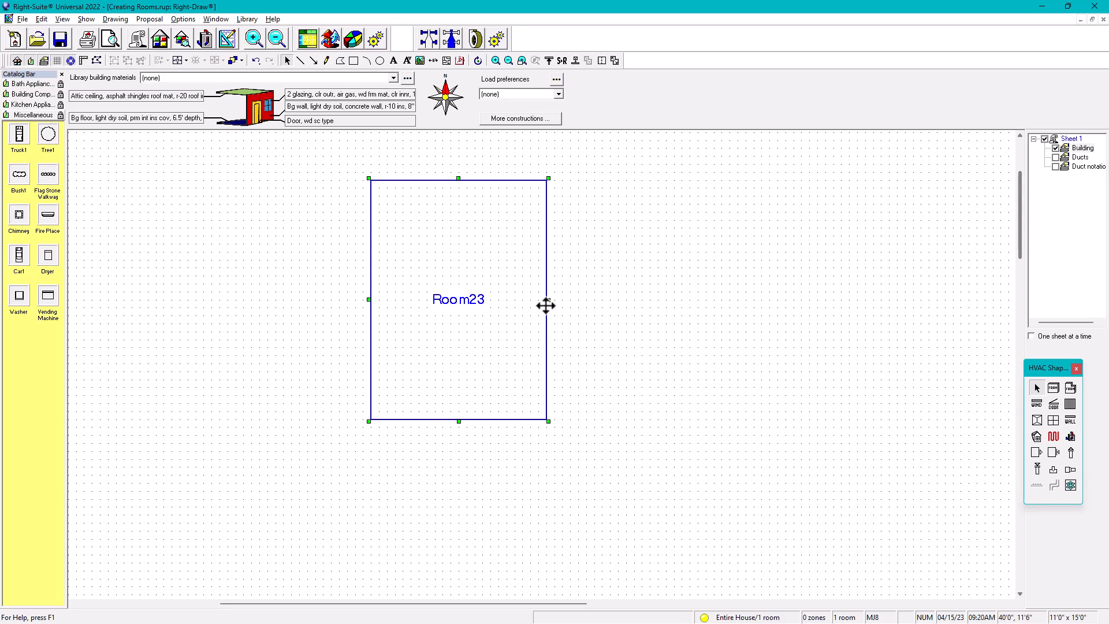
mouse_move(551, 398)
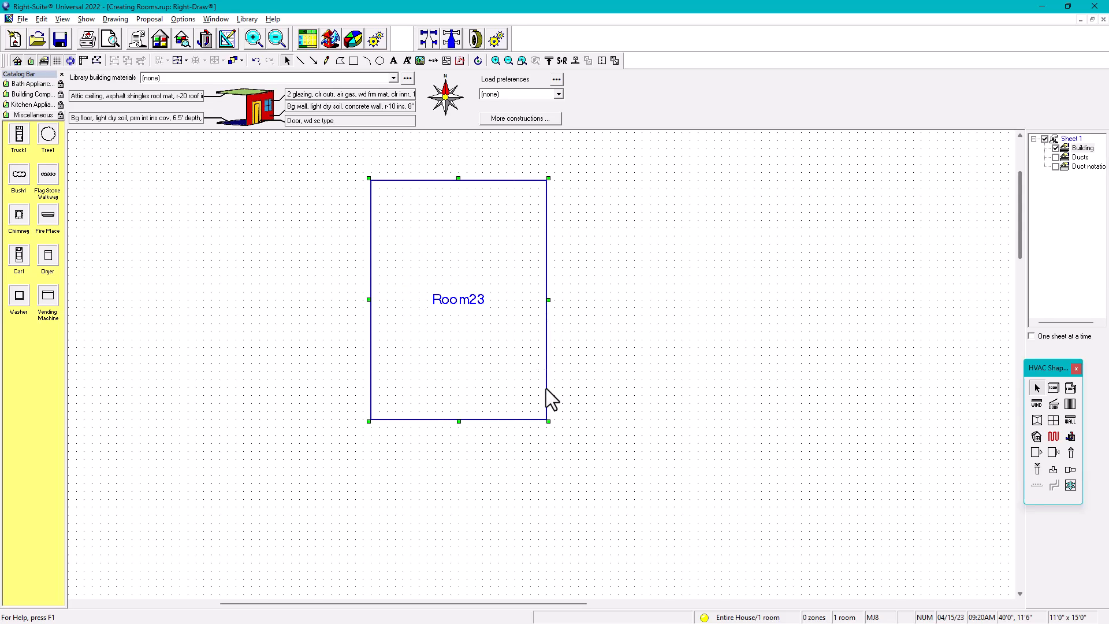
mouse_move(541, 417)
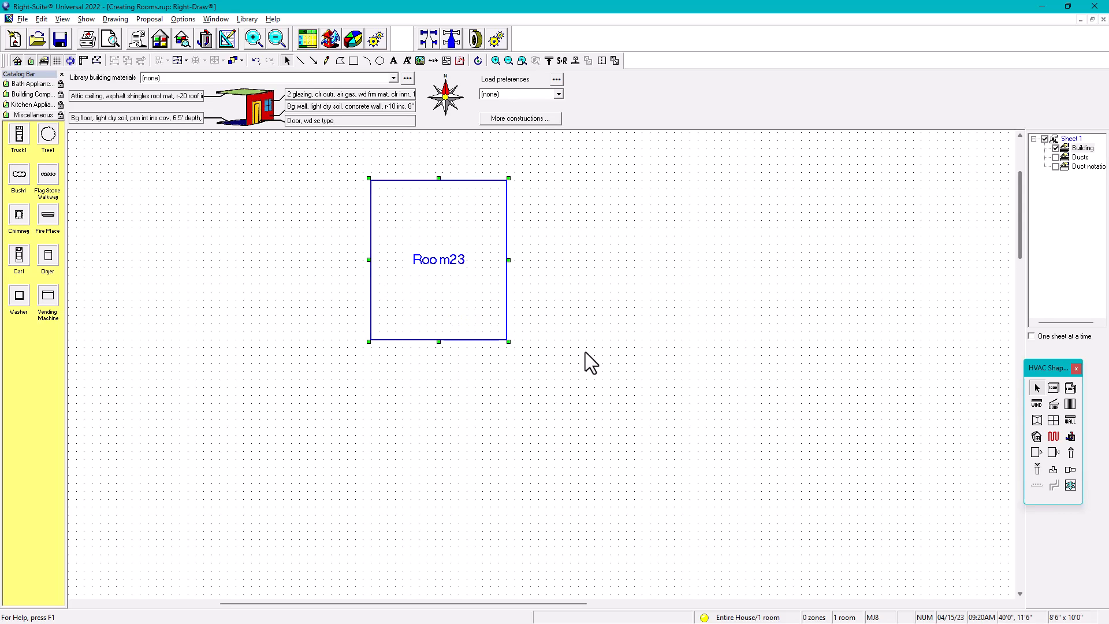
- Lengthen Room23 with Shift+Down to 8'6" by 13'0"
click(590, 362)
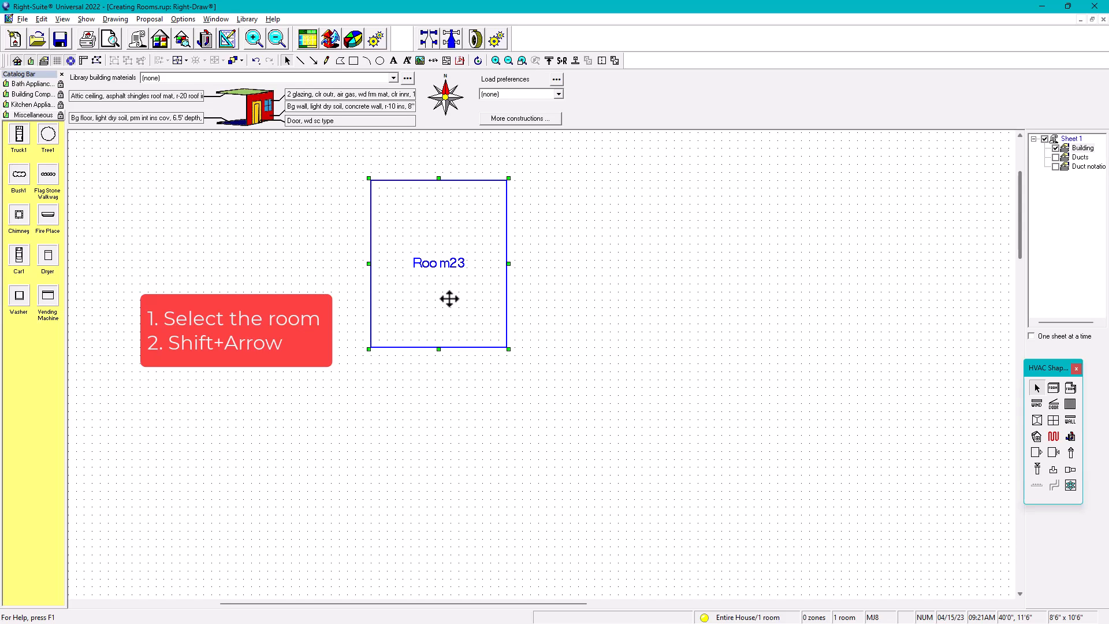
key(Shift+Down)
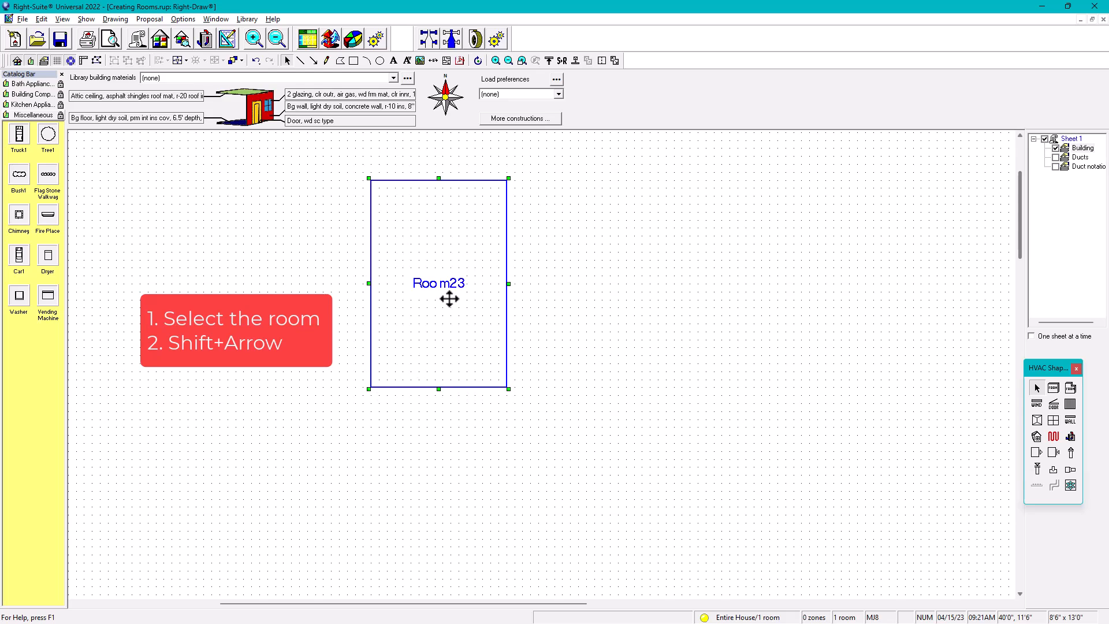
key(shift+down)
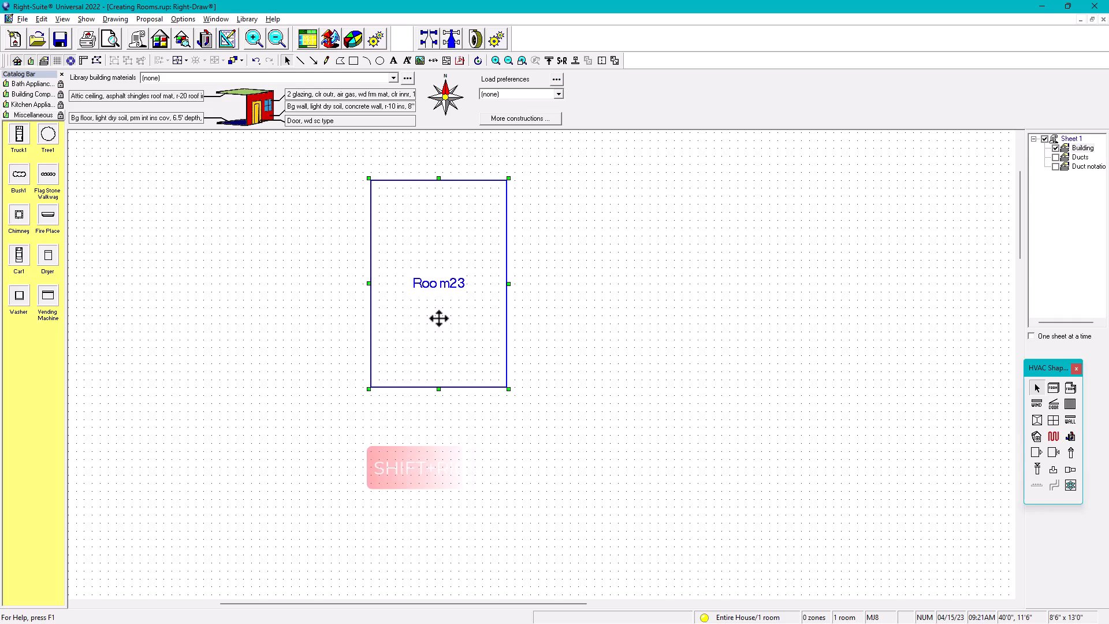
- Widen Room23 with Shift+Right to 12'0" while keeping 13'0" depth
key(shift+Right)
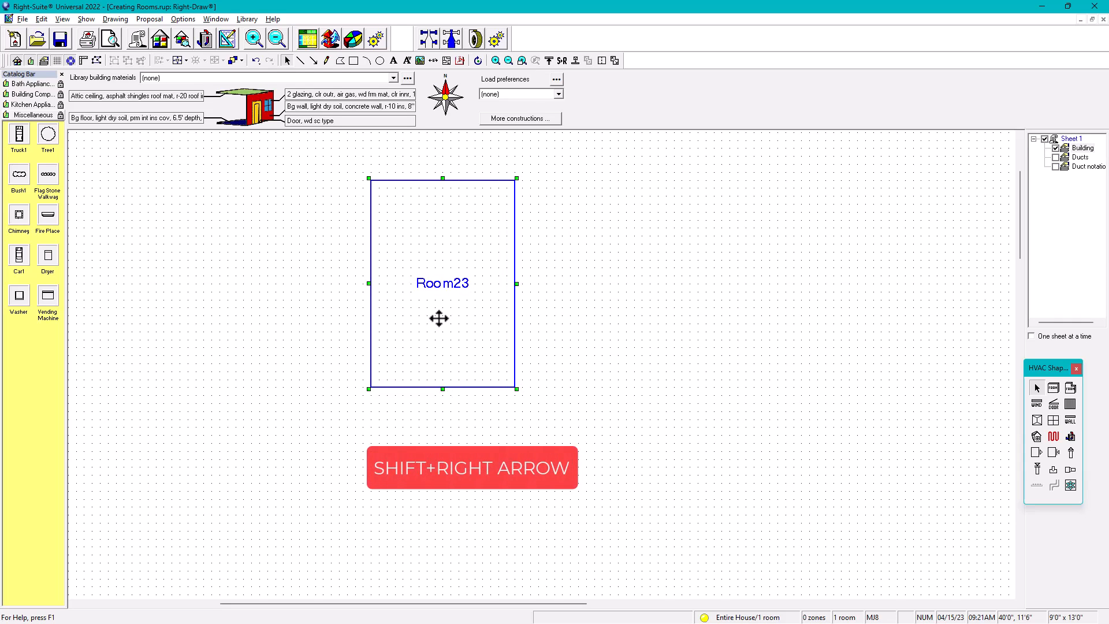
key(shift+Right)
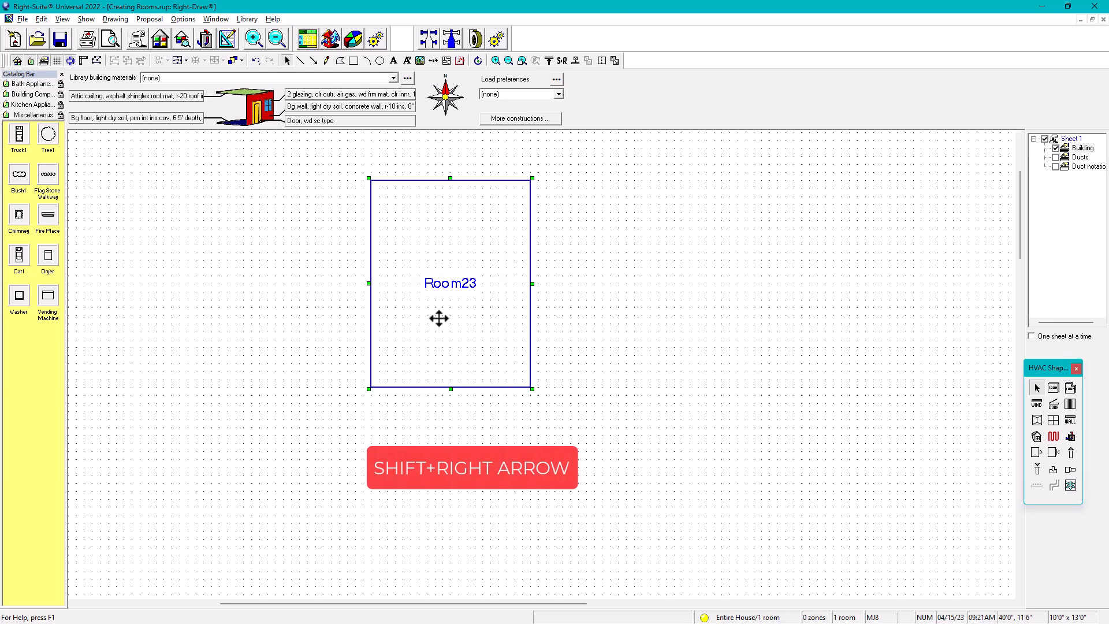
key(shift+right)
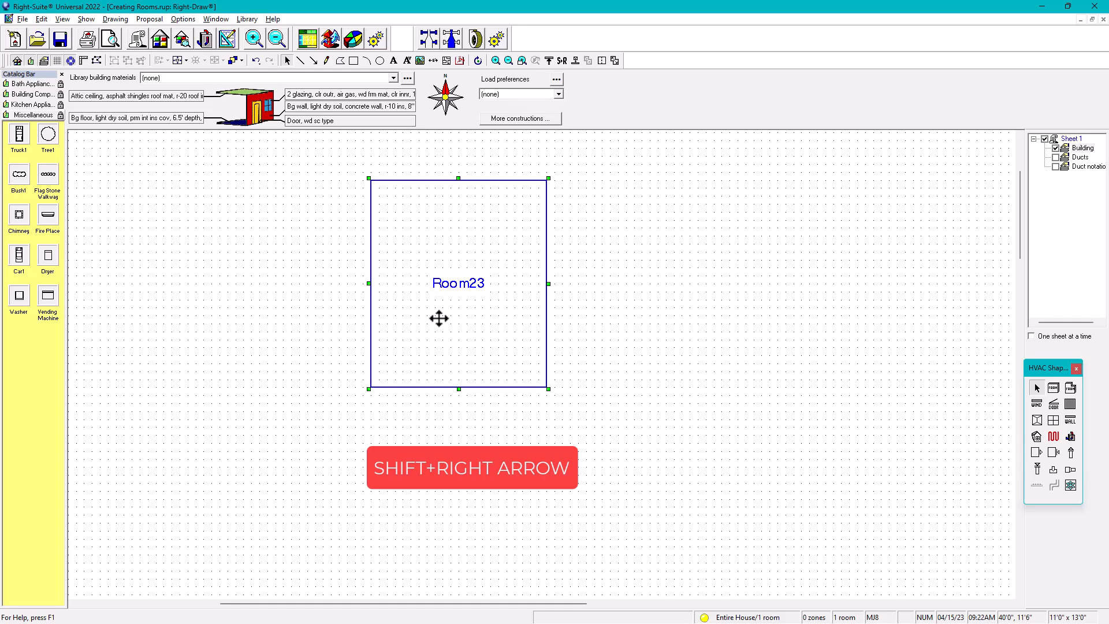
key(shift+right)
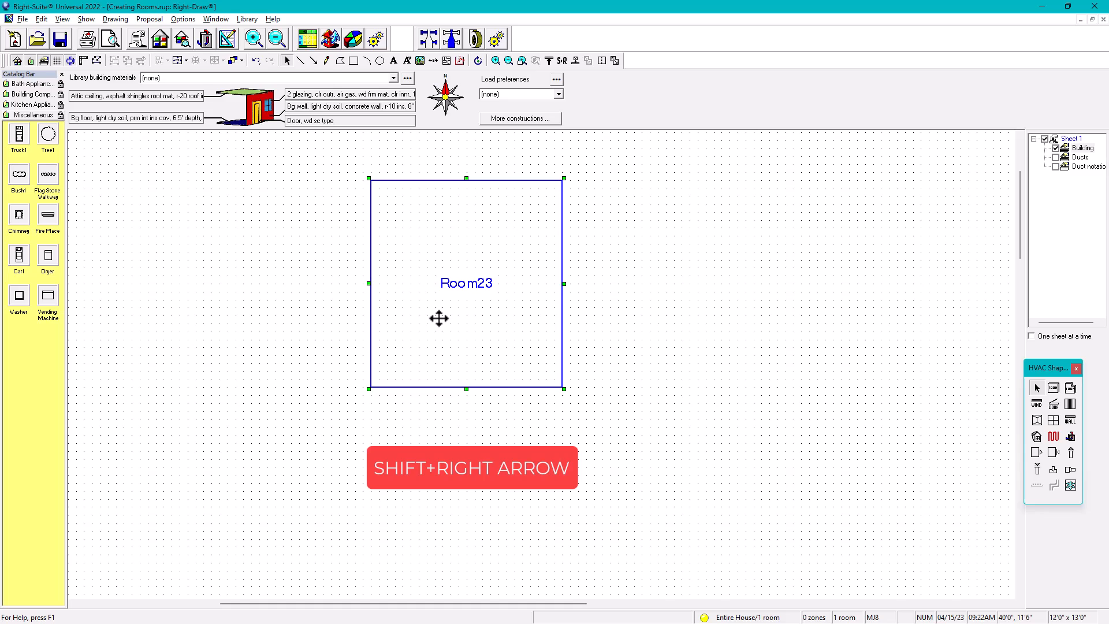
key(shift+Right)
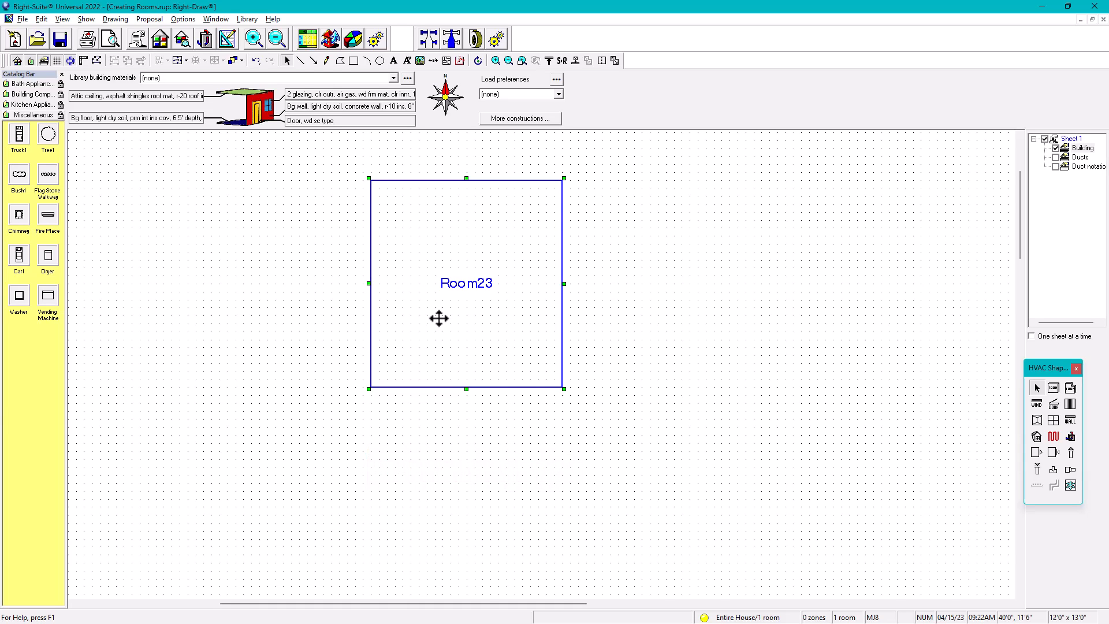
- Narrow and shorten Room23 to 9'0" by 10'0", then deselect it
key(shift+Left)
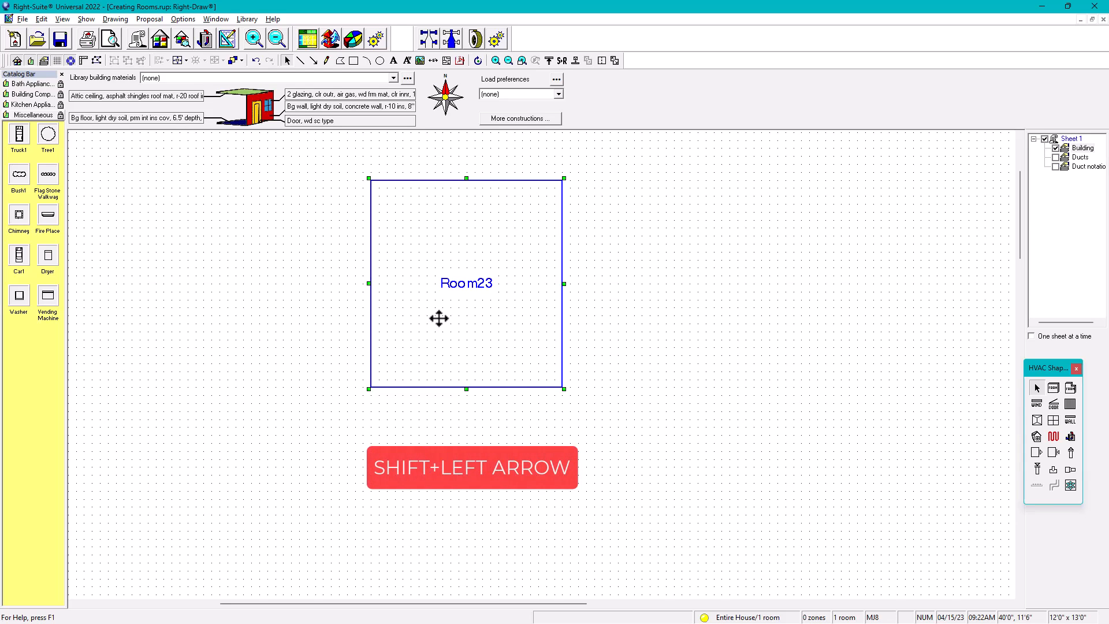
key(shift+Left)
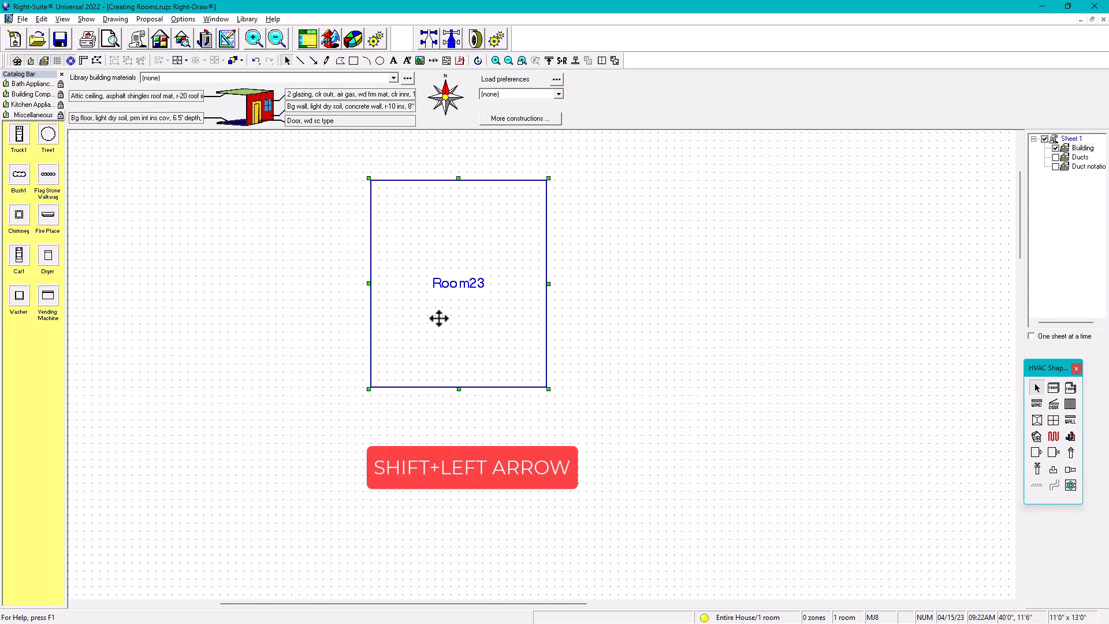
key(shift+left)
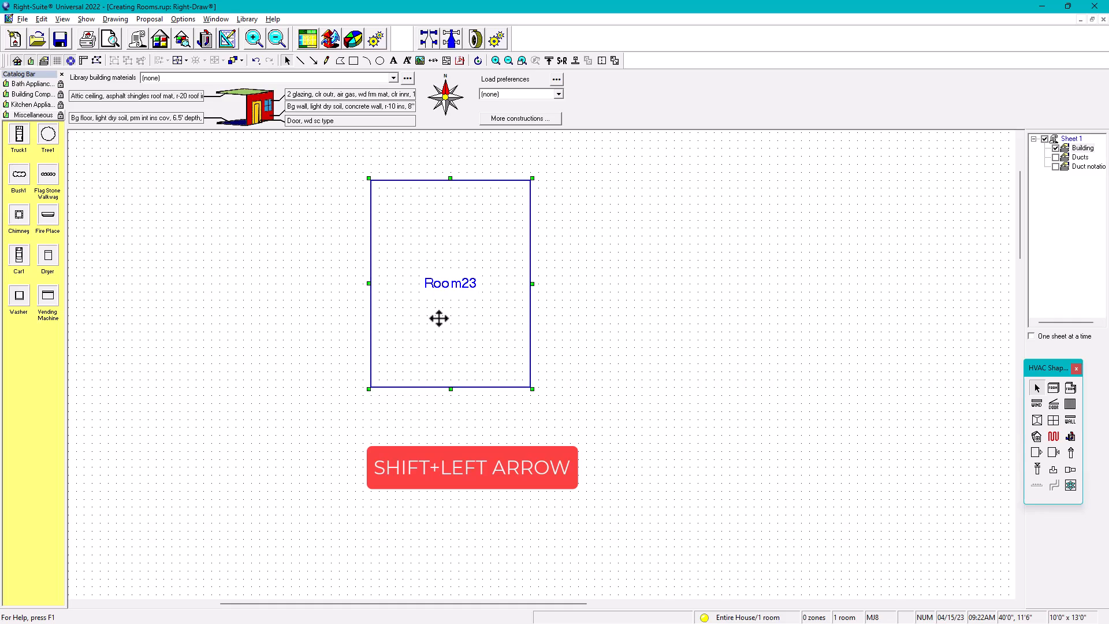
key(shift+Left)
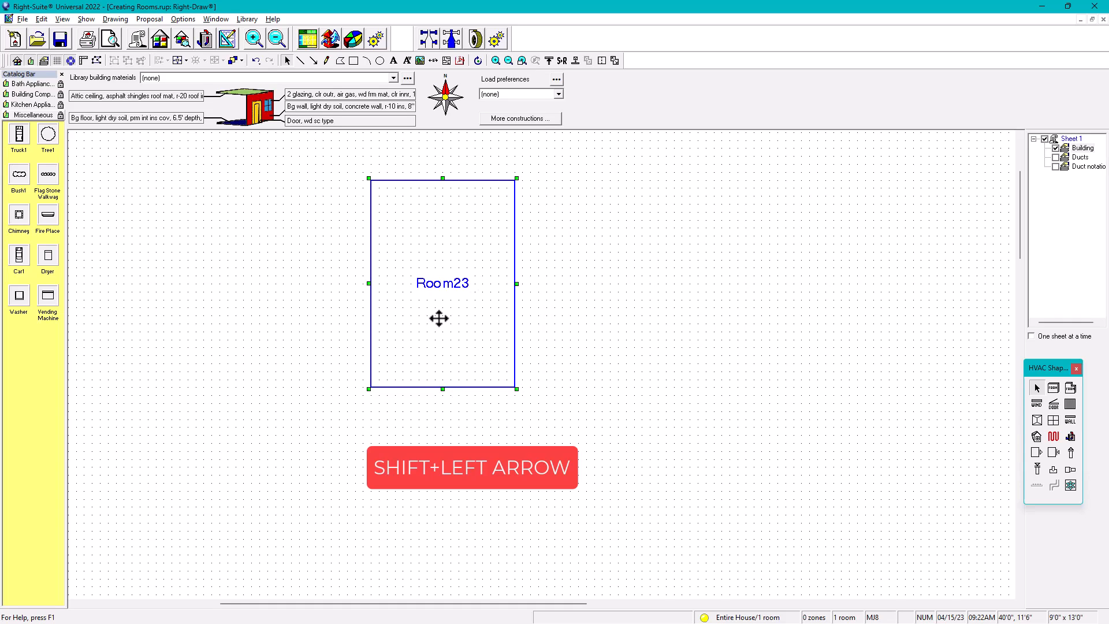
key(shift+left)
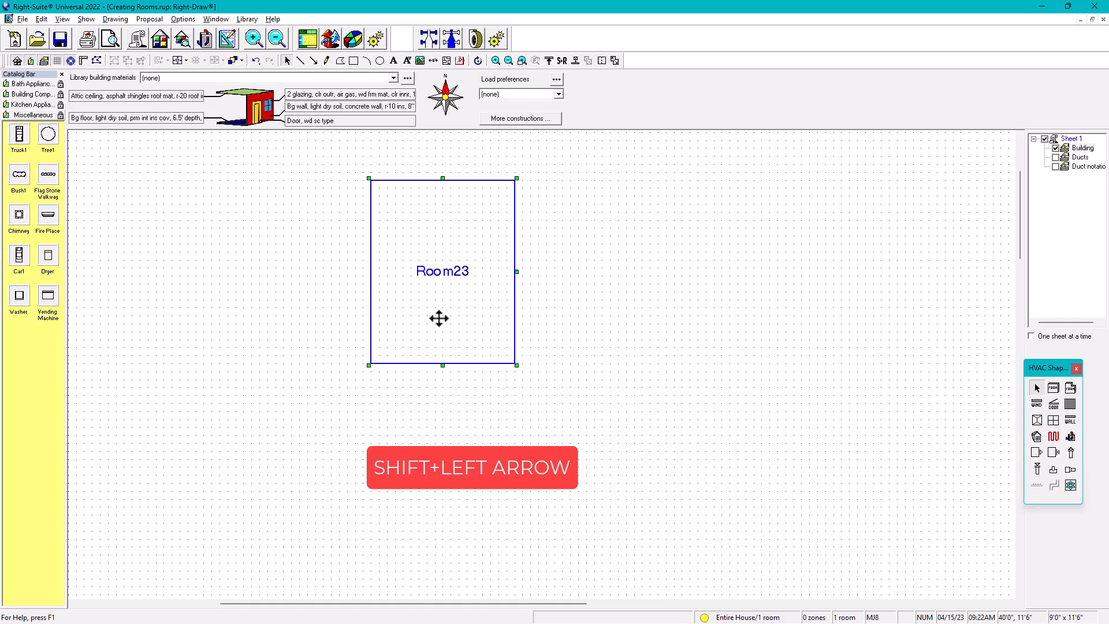
key(shift+Left)
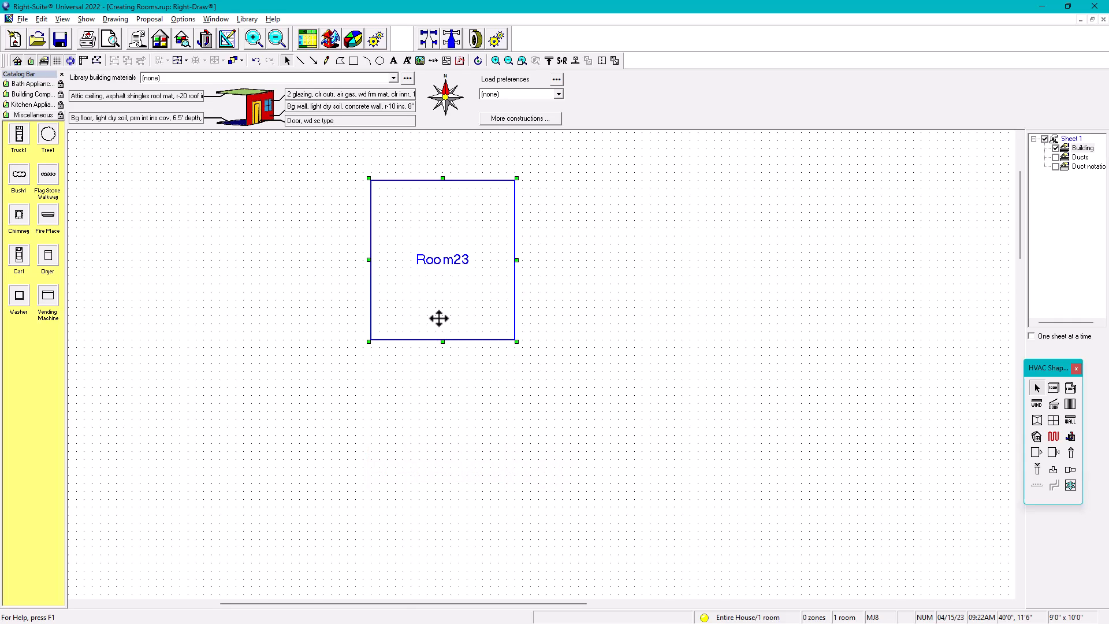
click(463, 366)
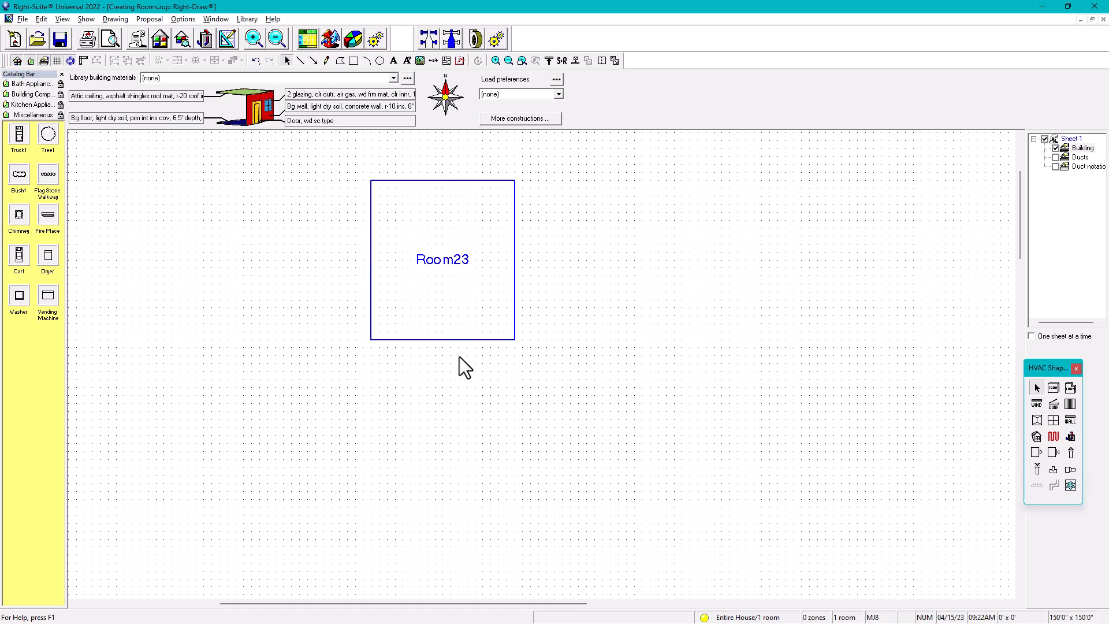
- Select Room23 again for further resizing
click(442, 259)
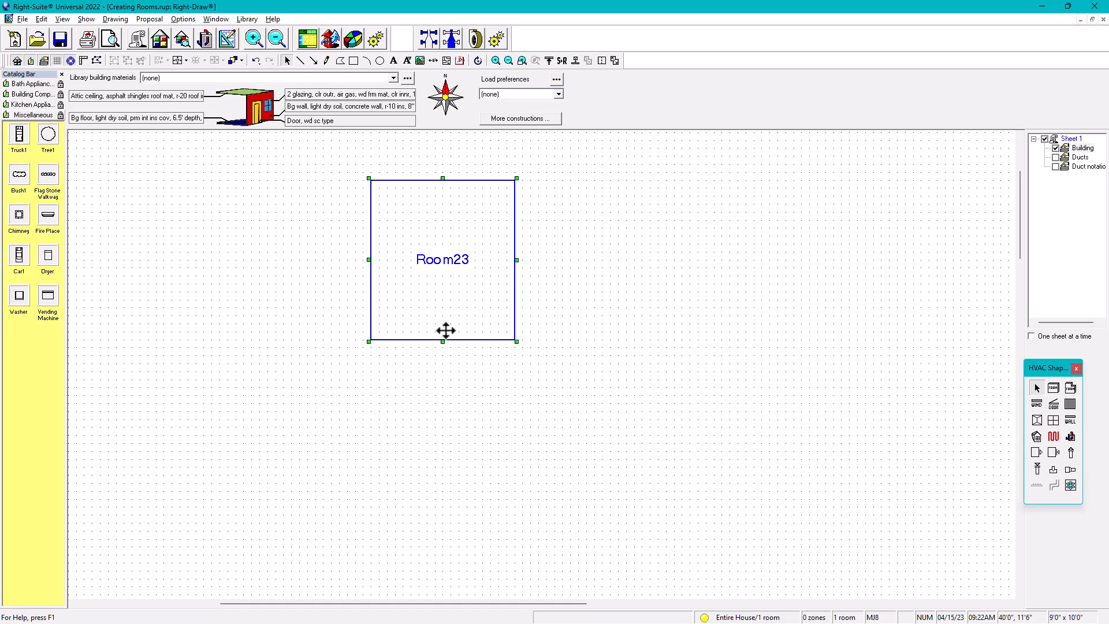
mouse_move(472, 355)
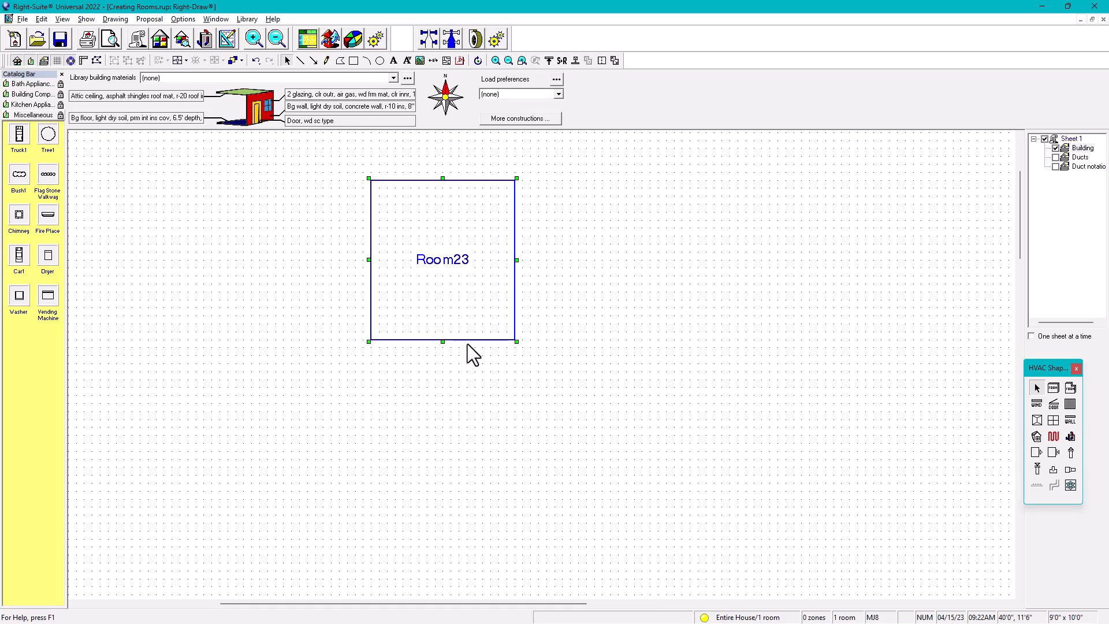
mouse_move(529, 255)
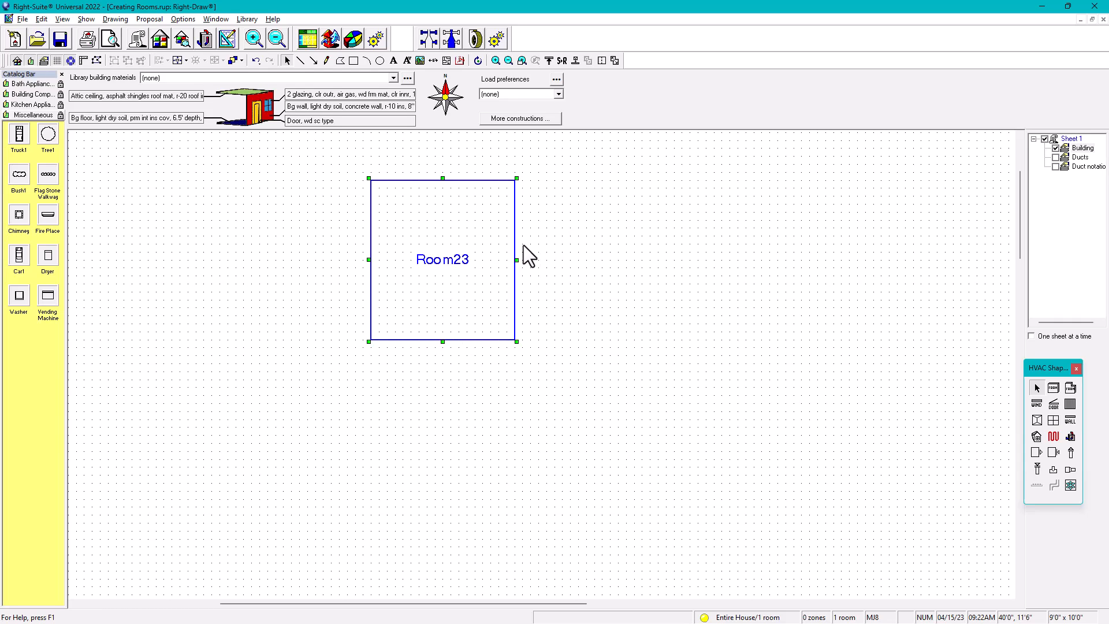
mouse_move(504, 250)
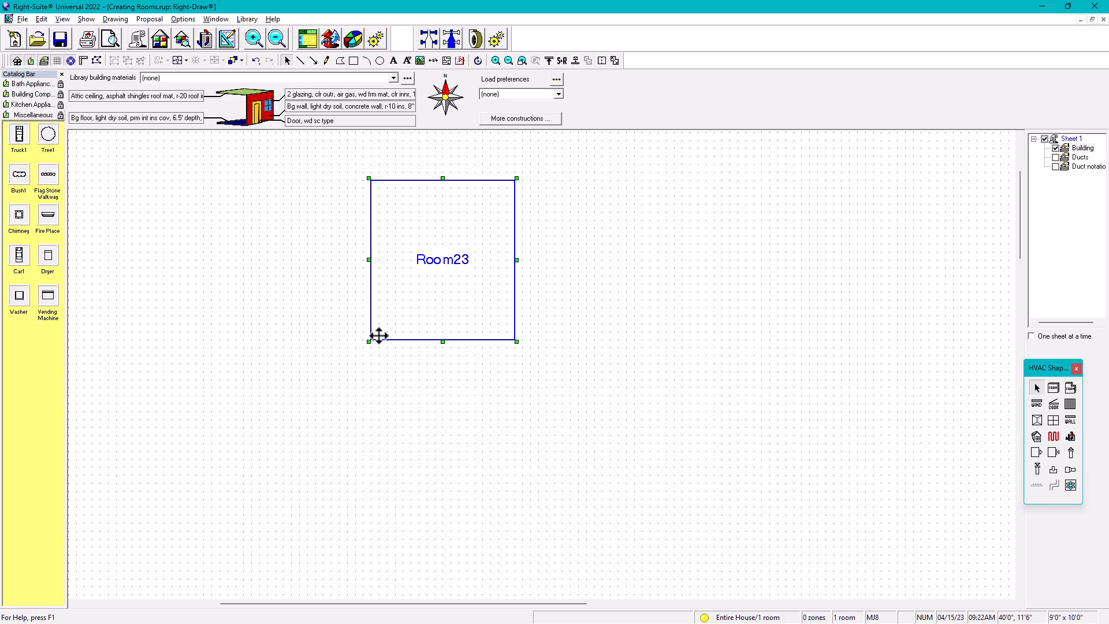
mouse_move(447, 185)
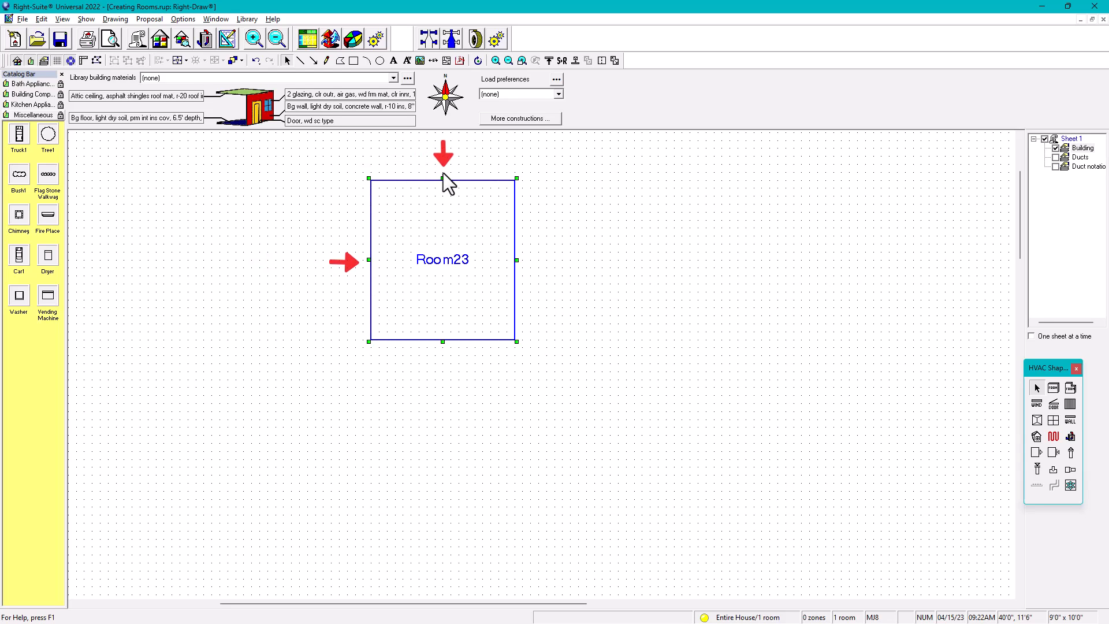
mouse_move(393, 336)
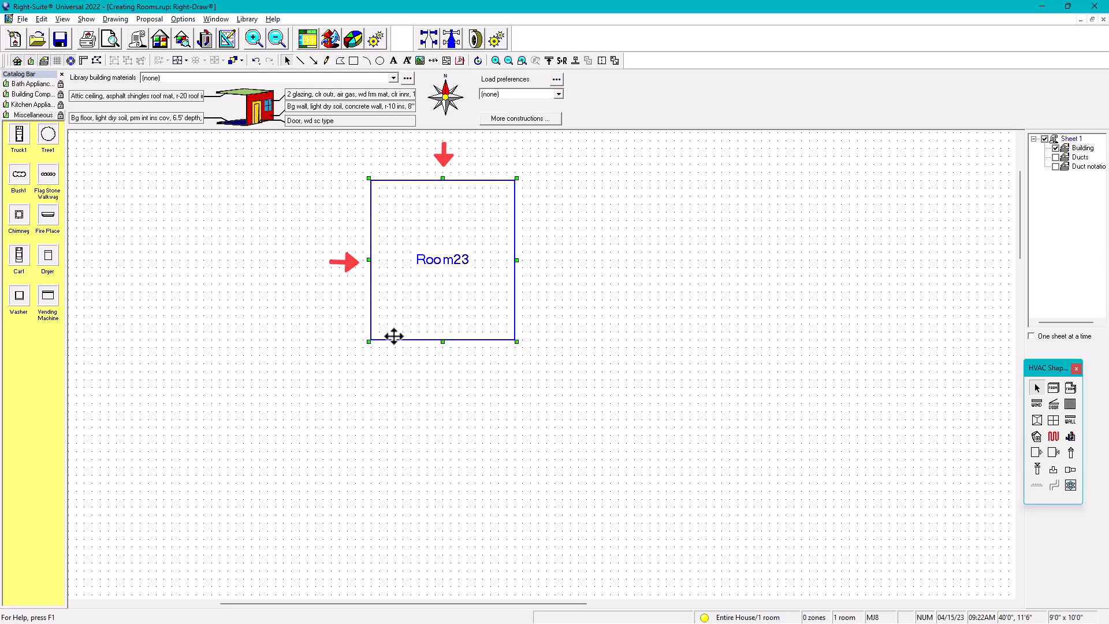
mouse_move(395, 331)
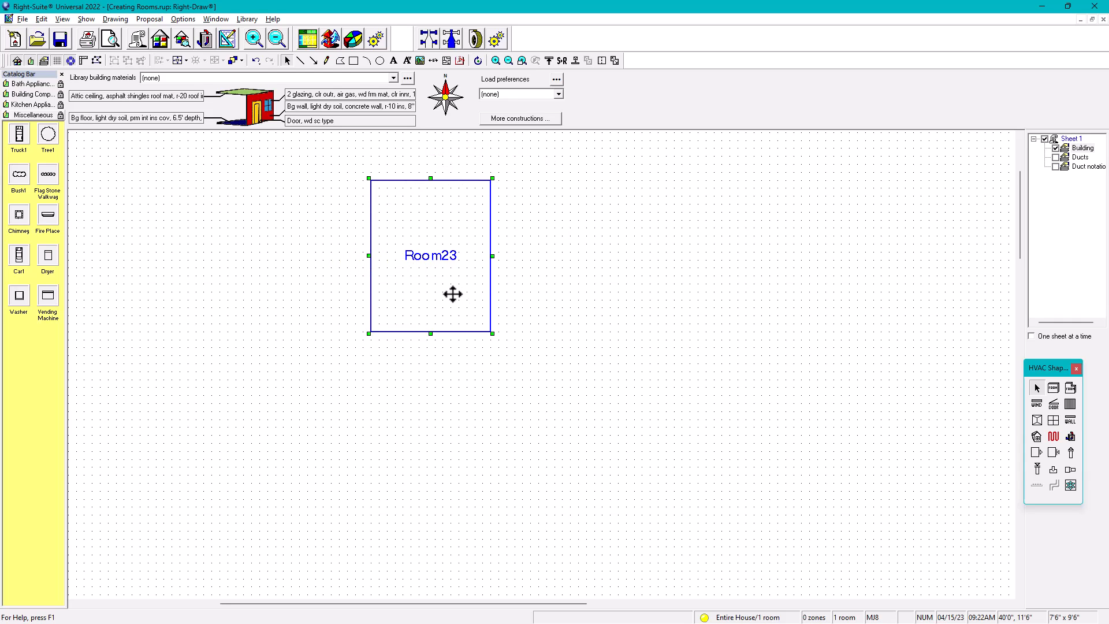
- Click on the drawing area to begin placing Room24 and Room25
click(569, 350)
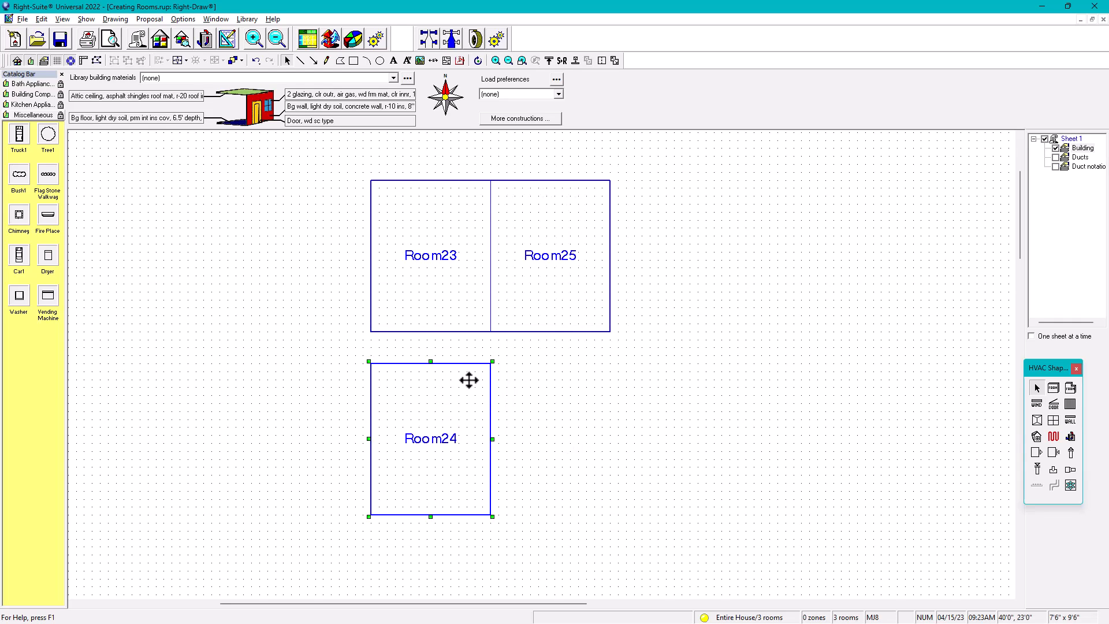
mouse_move(438, 352)
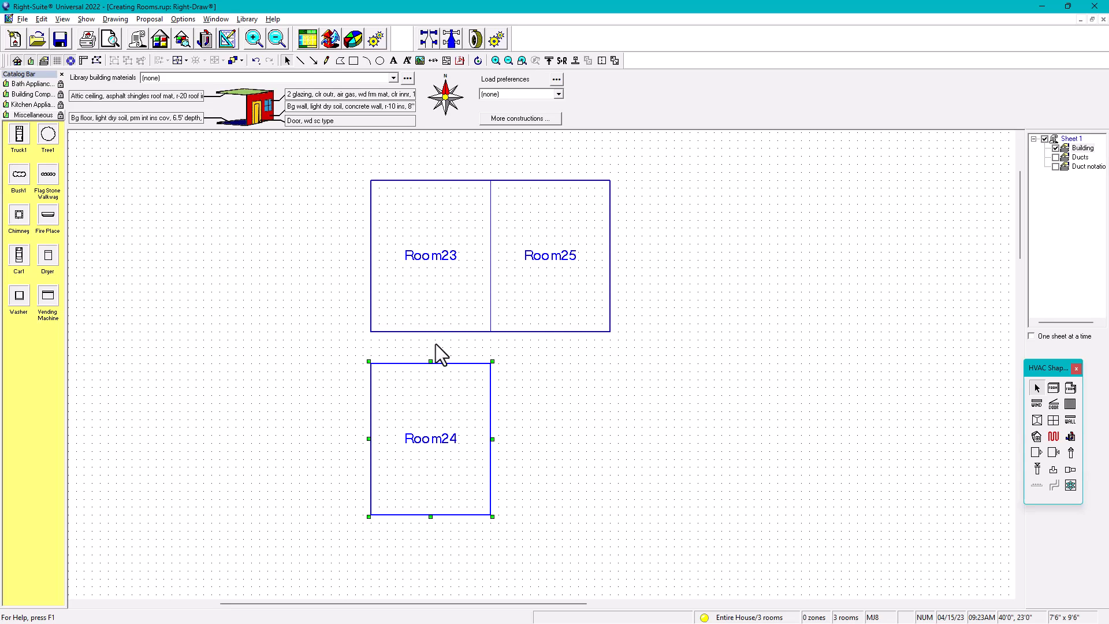
mouse_move(439, 380)
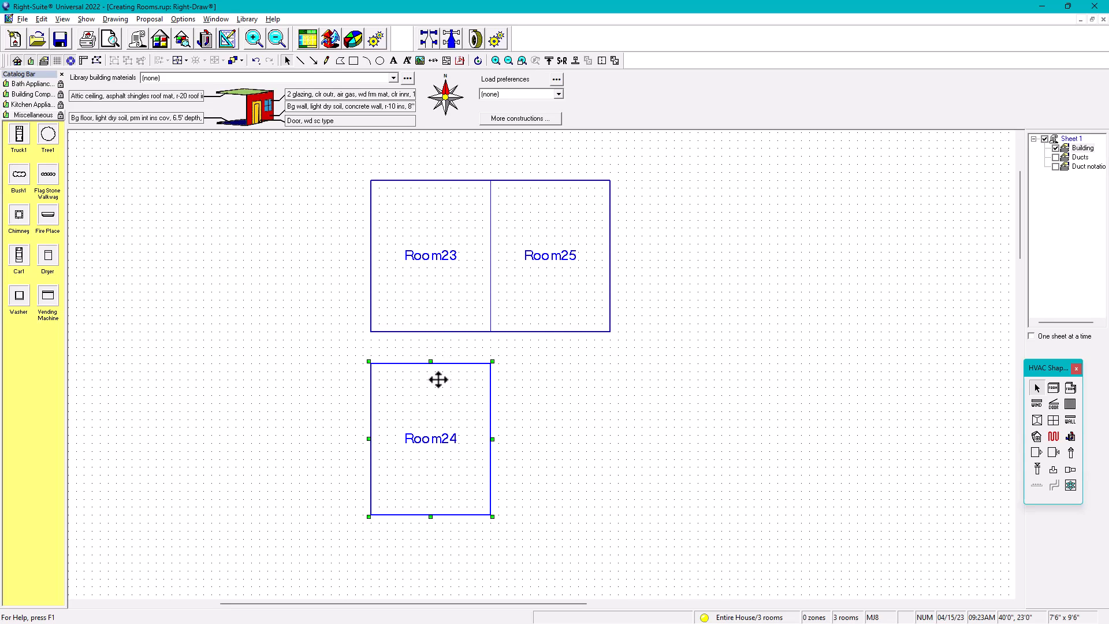
mouse_move(435, 444)
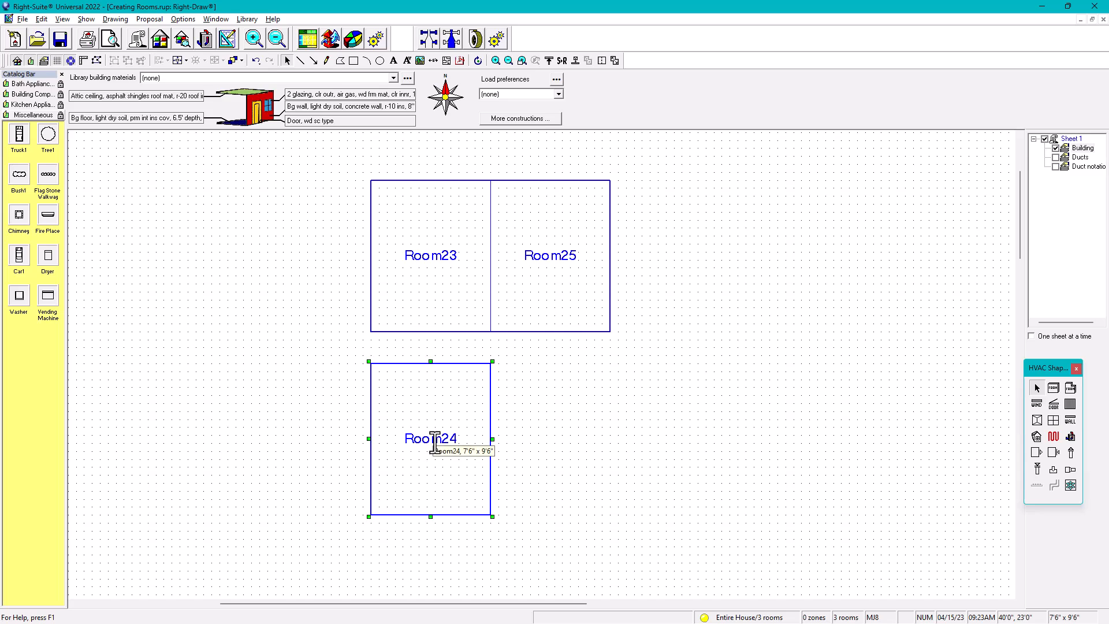
mouse_move(440, 371)
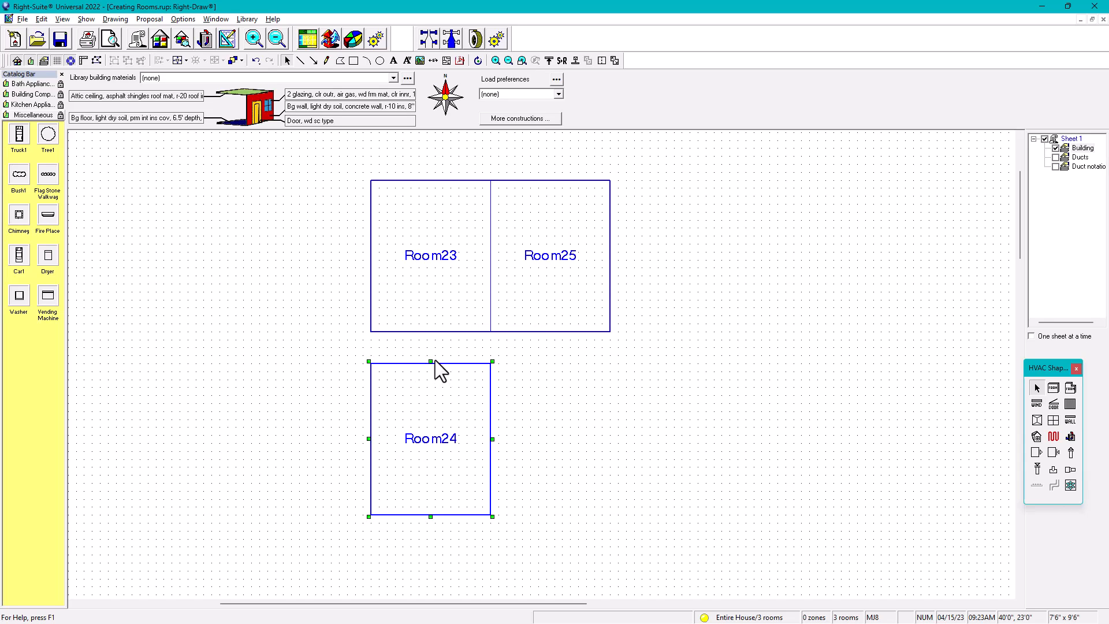
mouse_move(489, 347)
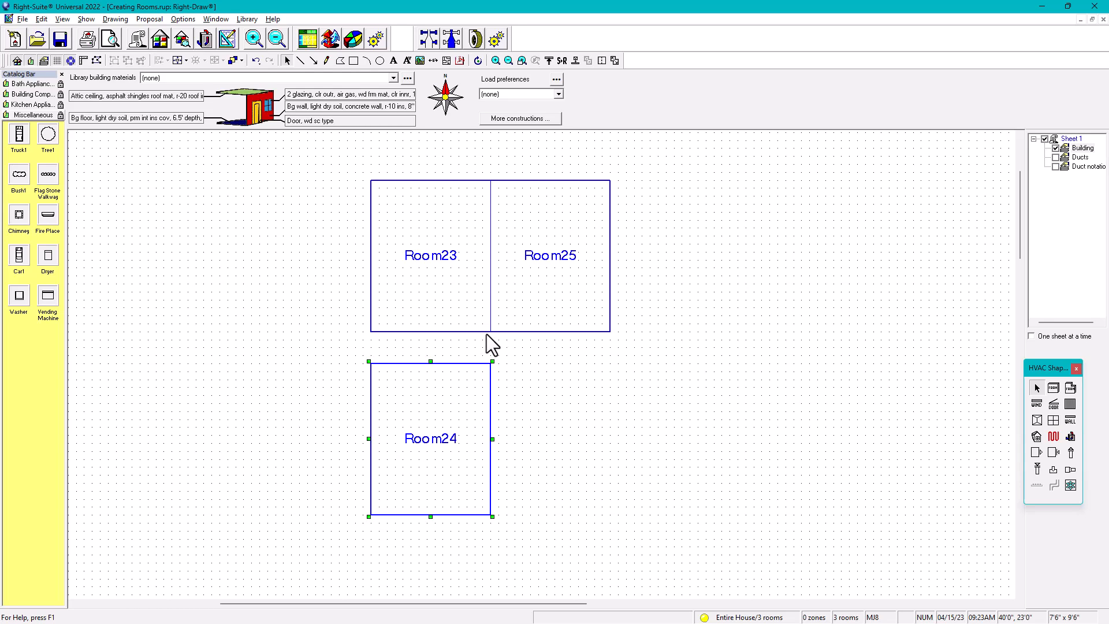
mouse_move(552, 394)
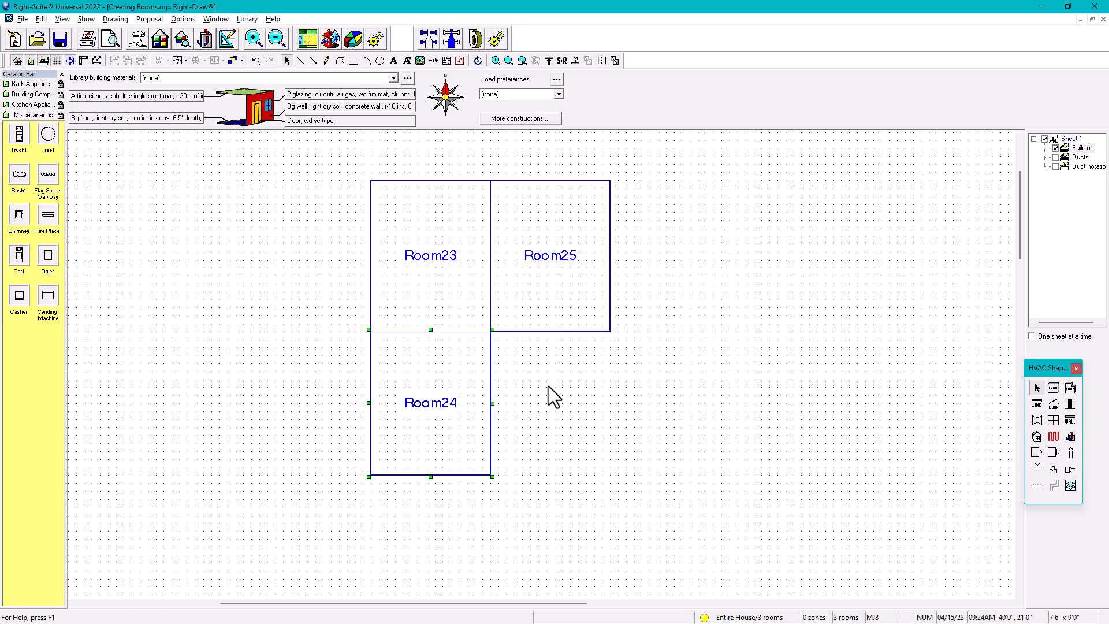
mouse_move(552, 396)
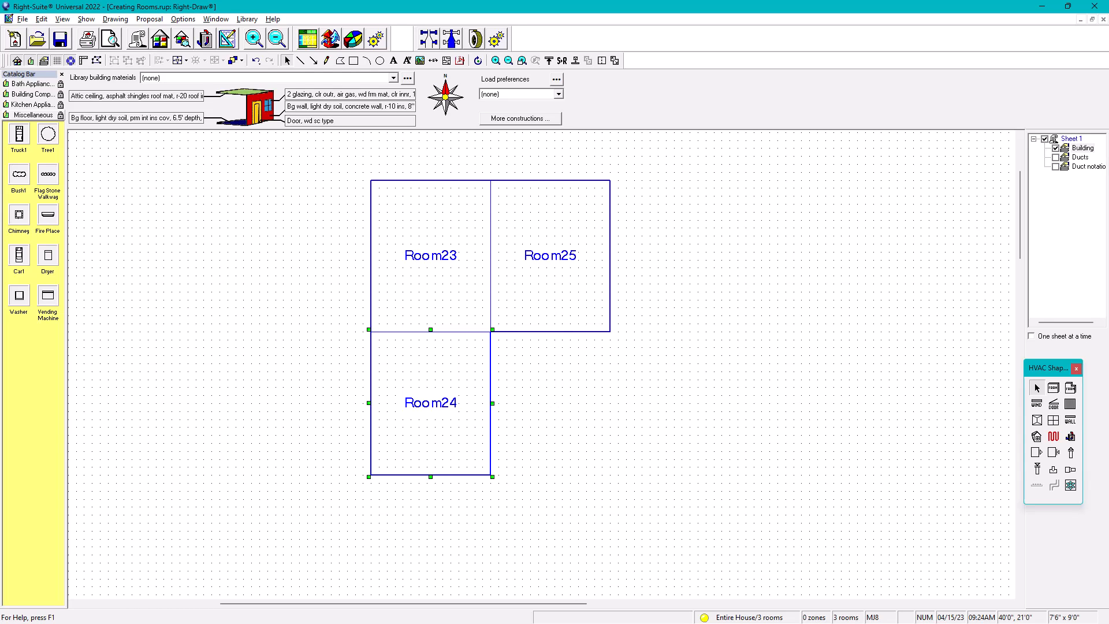